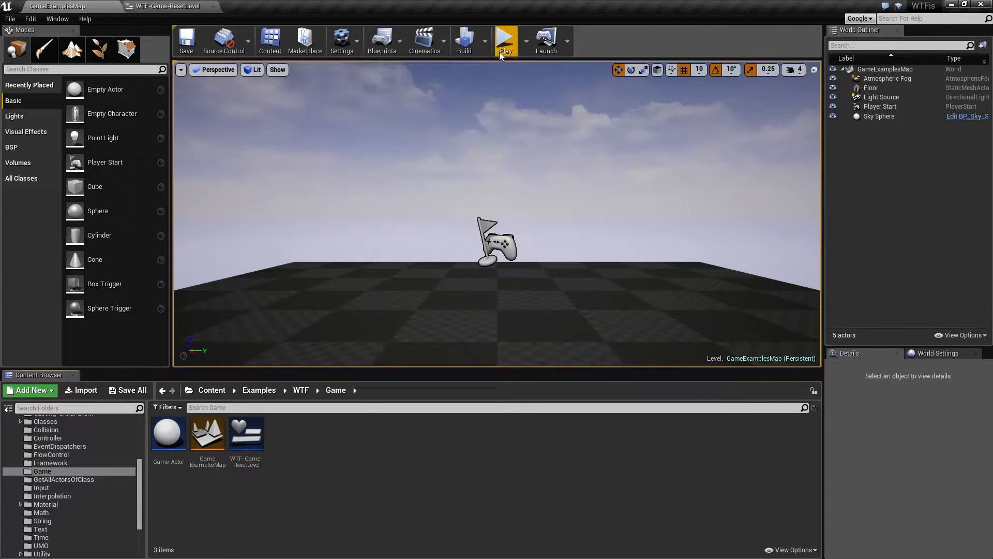
Play the level, trigger Reset Level and Add to Actor in the game, then stop the session.
{"action": "left_click", "coordinate": [505, 41]}
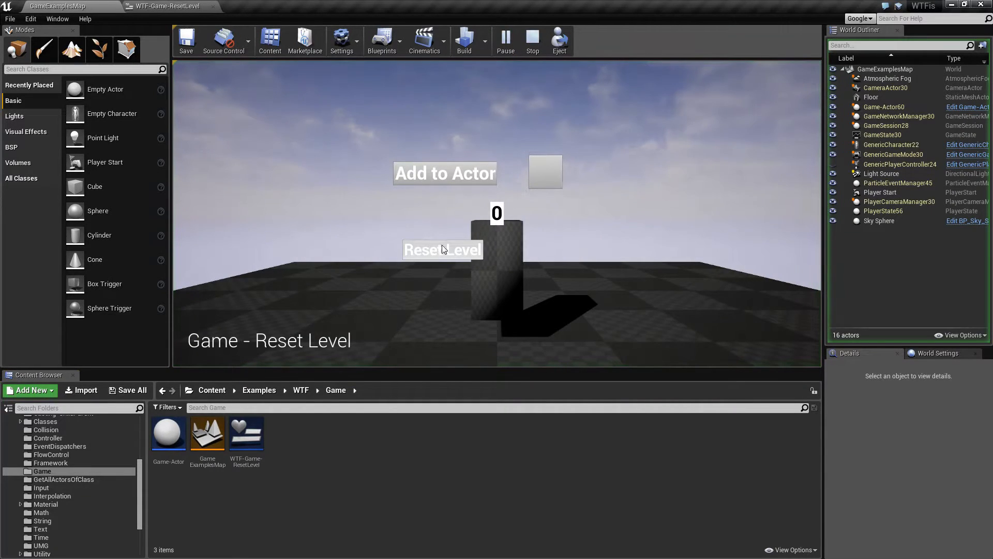
{"action": "mouse_move", "coordinate": [445, 172]}
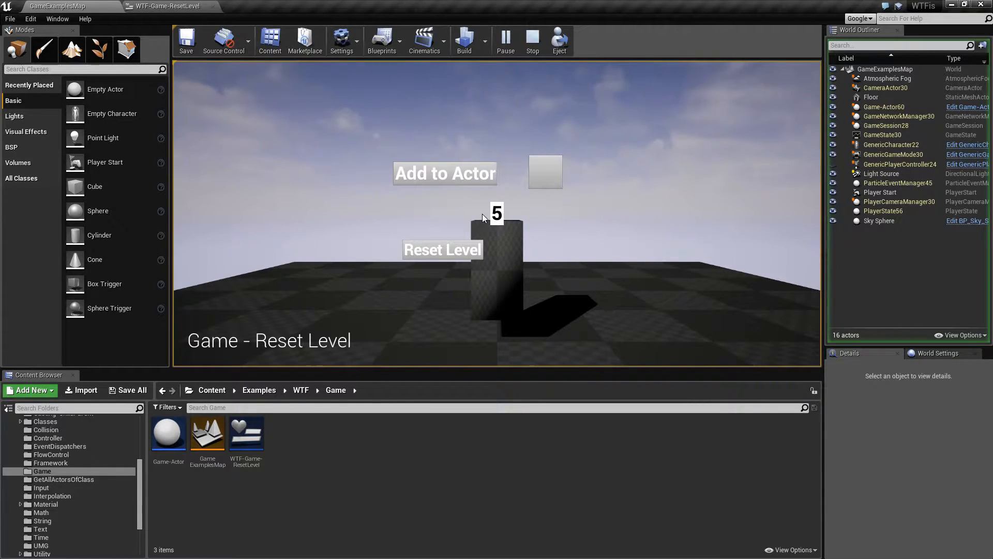
{"action": "mouse_move", "coordinate": [442, 249]}
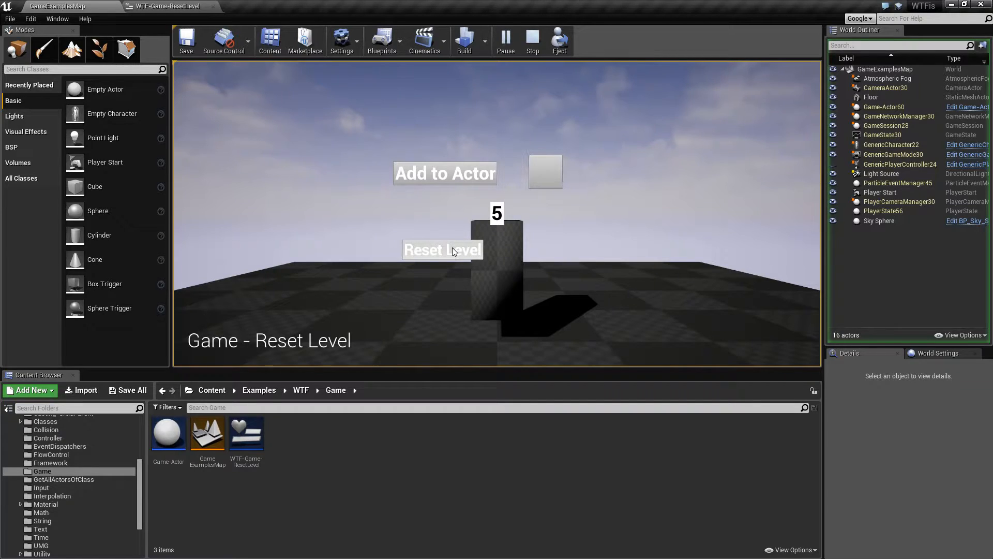
{"action": "left_click", "coordinate": [442, 250]}
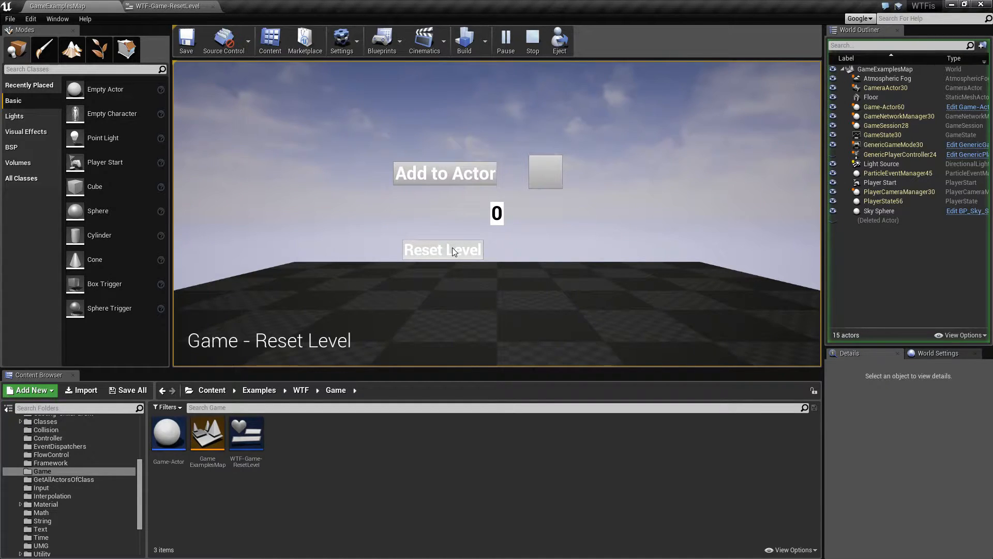
{"action": "mouse_move", "coordinate": [452, 235]}
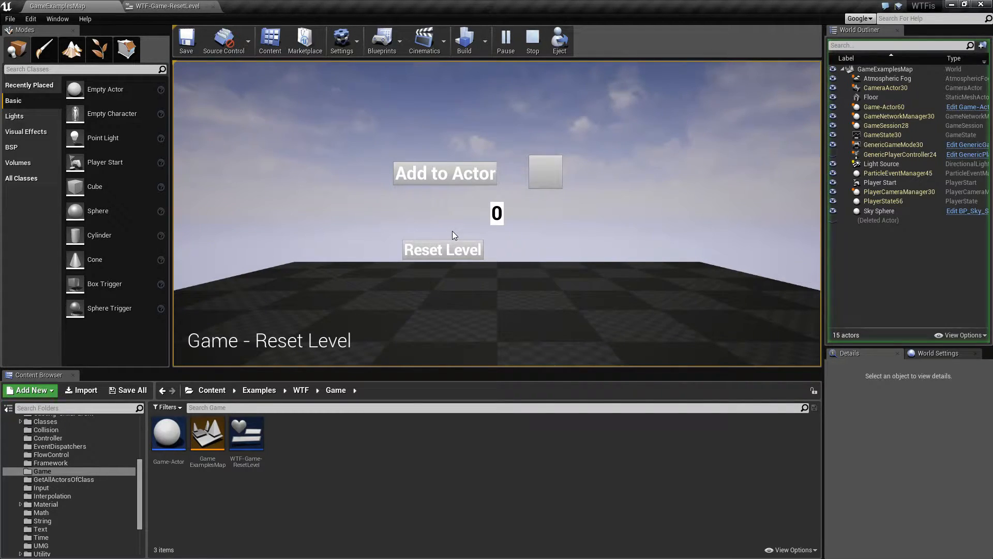
{"action": "mouse_move", "coordinate": [445, 172]}
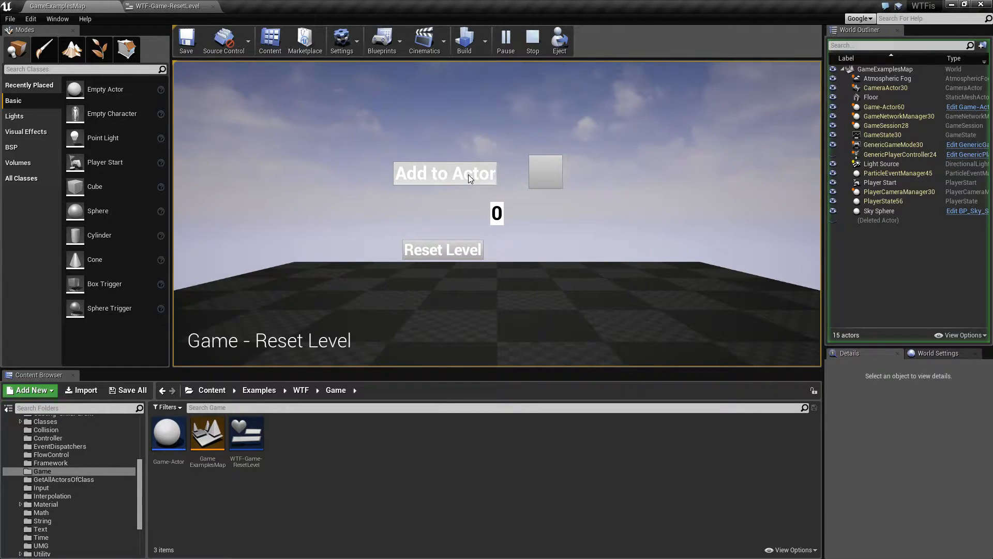
{"action": "left_click", "coordinate": [445, 173]}
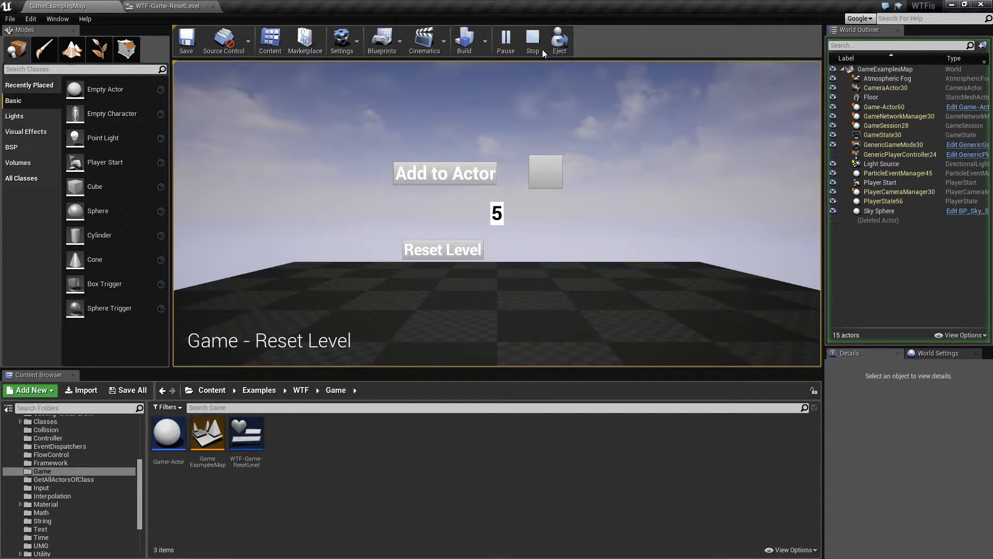
{"action": "left_click", "coordinate": [532, 40]}
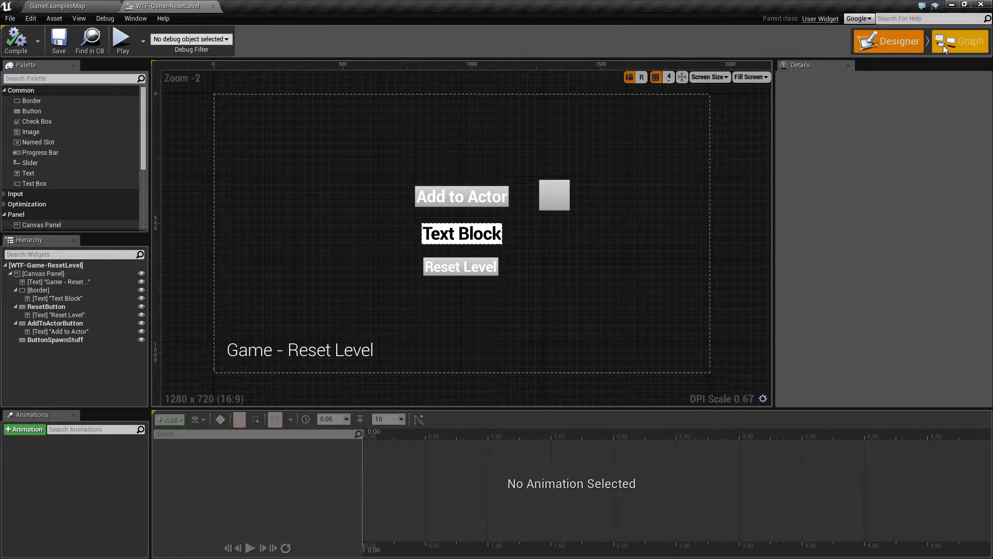
Open the Game-Actor blueprint and inspect MyAwesomeVariable and MyOtherVariable.
{"action": "left_click", "coordinate": [960, 42]}
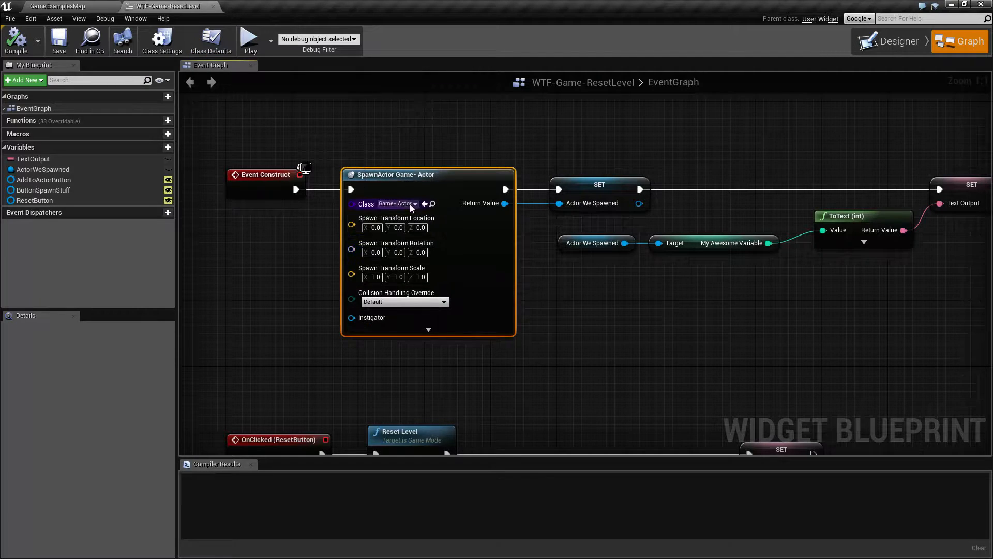
{"action": "mouse_move", "coordinate": [396, 204]}
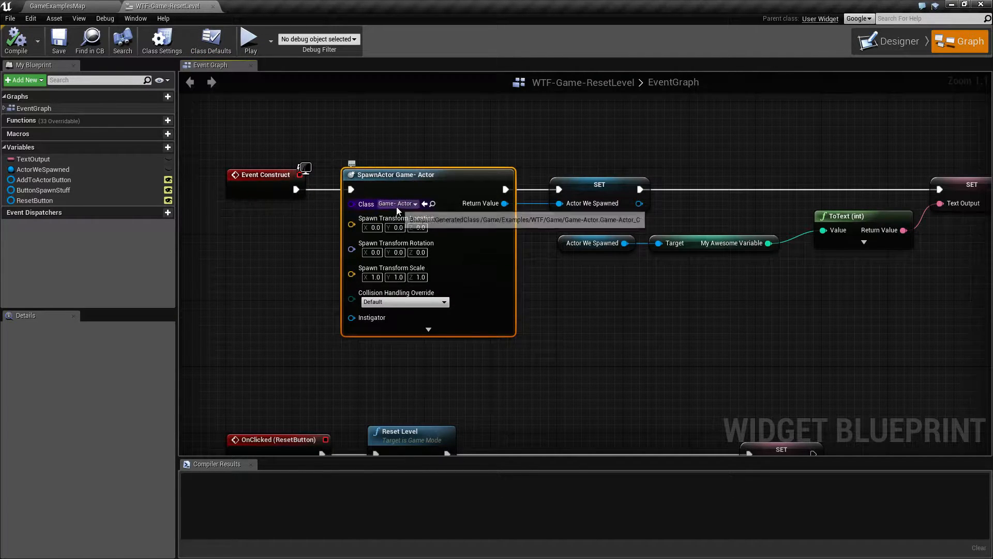
{"action": "left_click", "coordinate": [57, 6]}
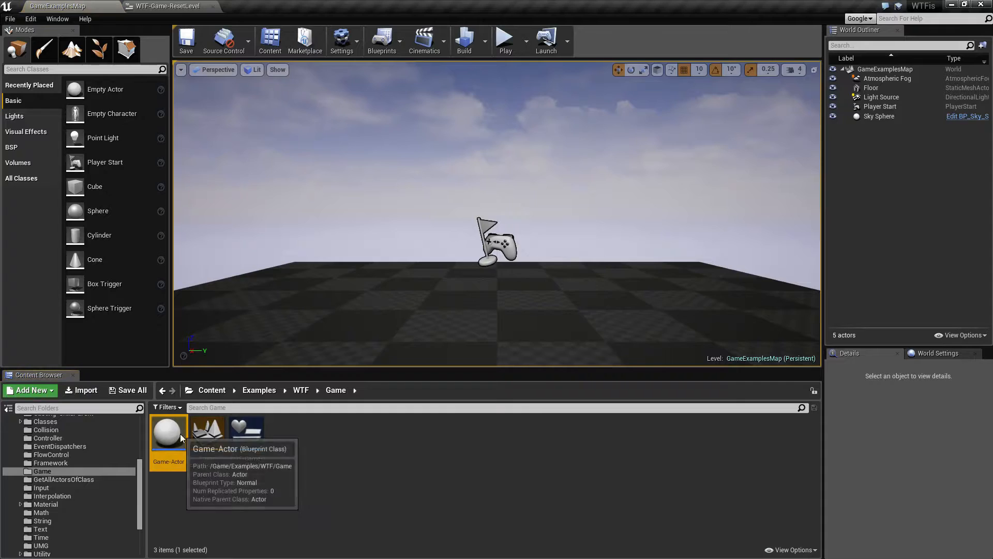
{"action": "double_click", "coordinate": [168, 428]}
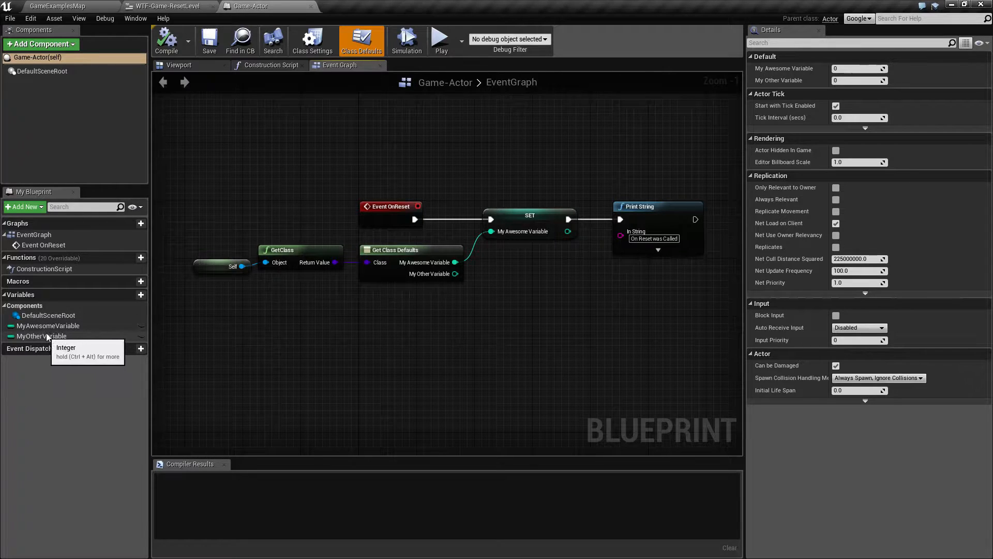
{"action": "left_click", "coordinate": [49, 326]}
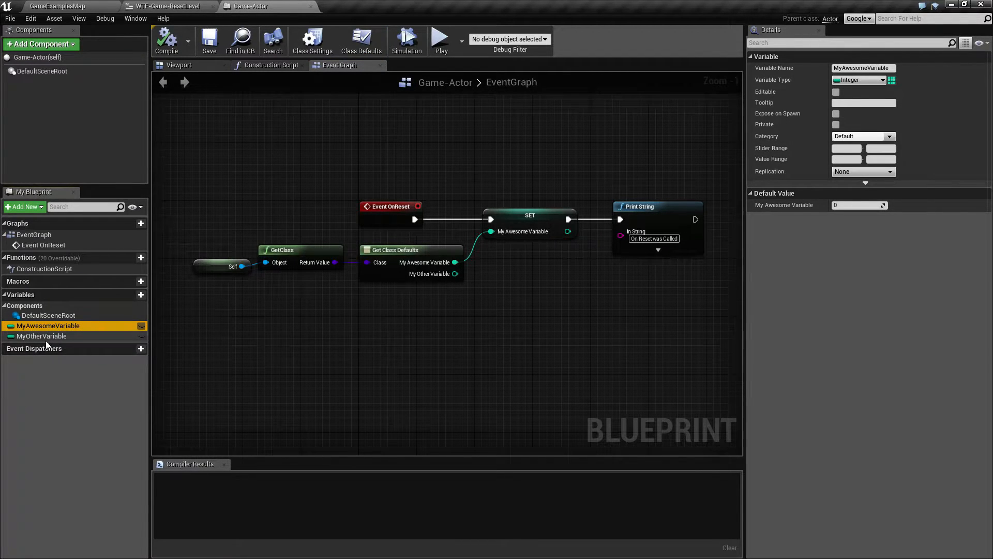
{"action": "left_click", "coordinate": [41, 335]}
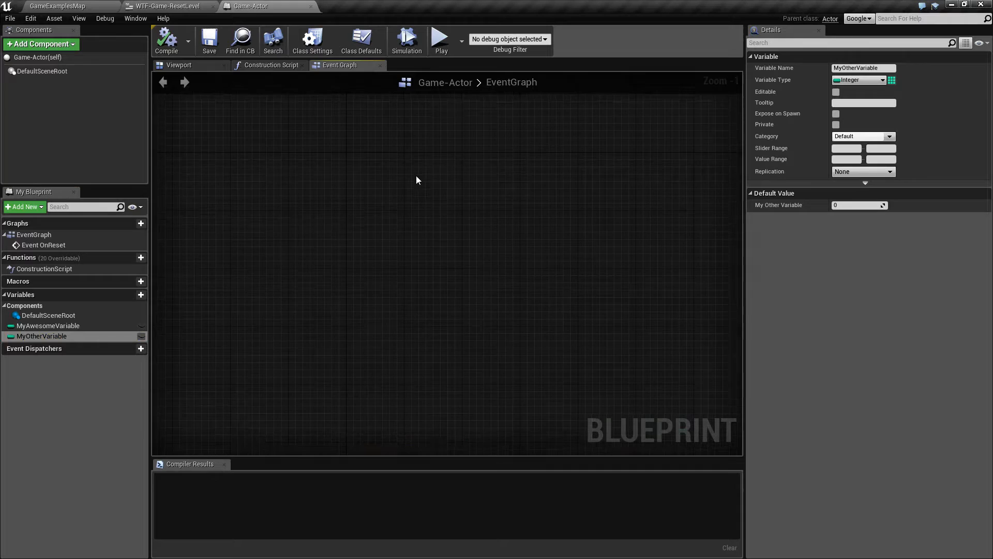
Switch between the Game-Actor and widget tabs, ending on the widget's event graph.
{"action": "left_click", "coordinate": [168, 6]}
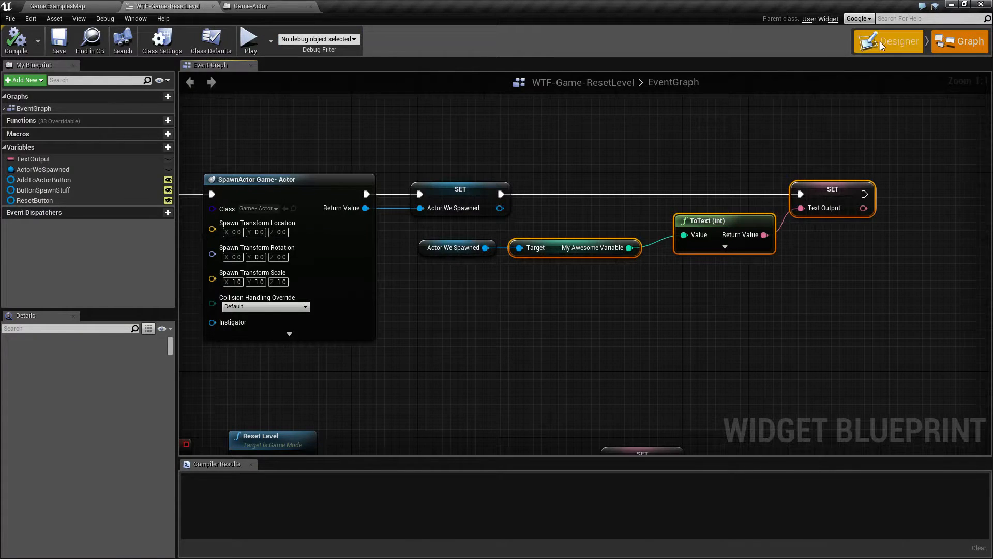
{"action": "left_click", "coordinate": [249, 6]}
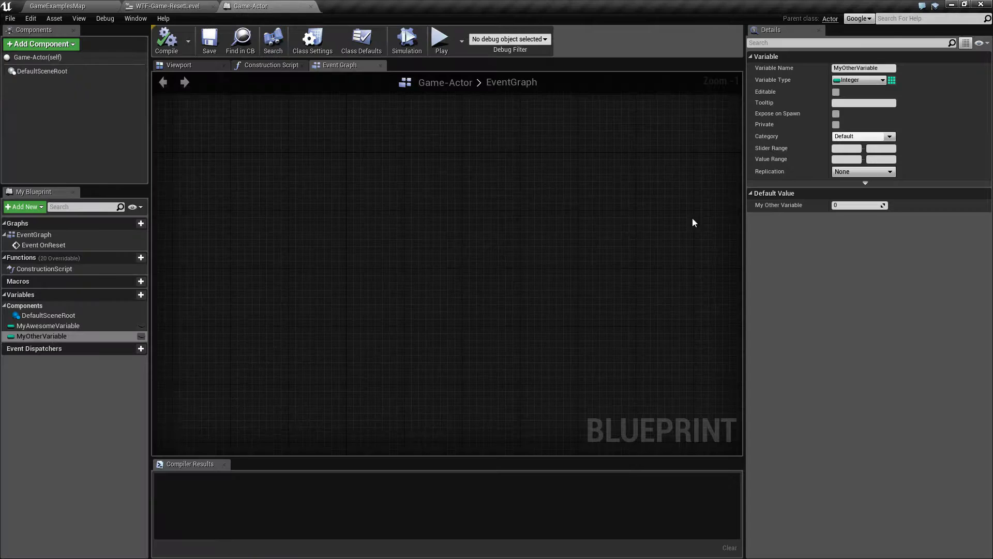
{"action": "left_click", "coordinate": [169, 6]}
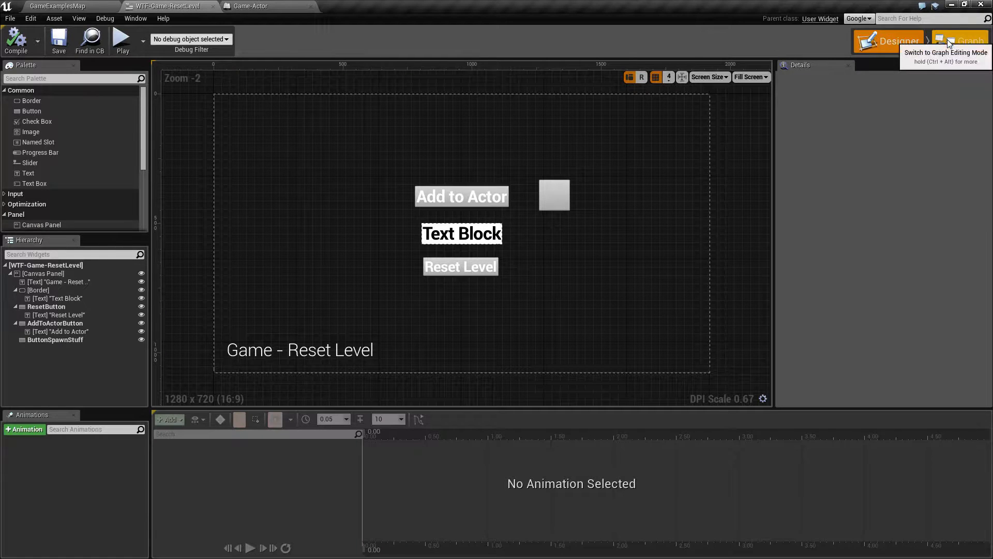
{"action": "left_click", "coordinate": [962, 40]}
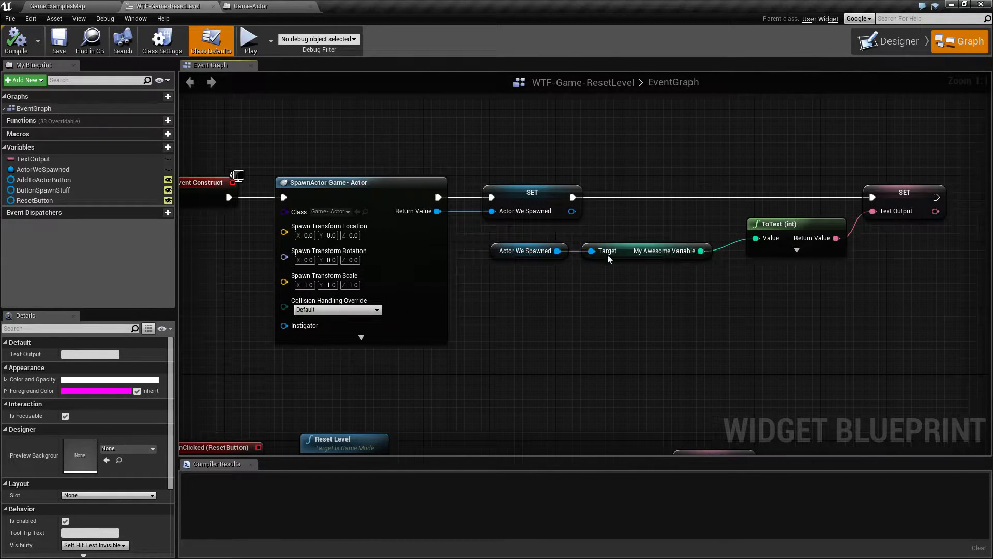
{"action": "mouse_move", "coordinate": [591, 351]}
{"action": "type", "text": "reset level"}
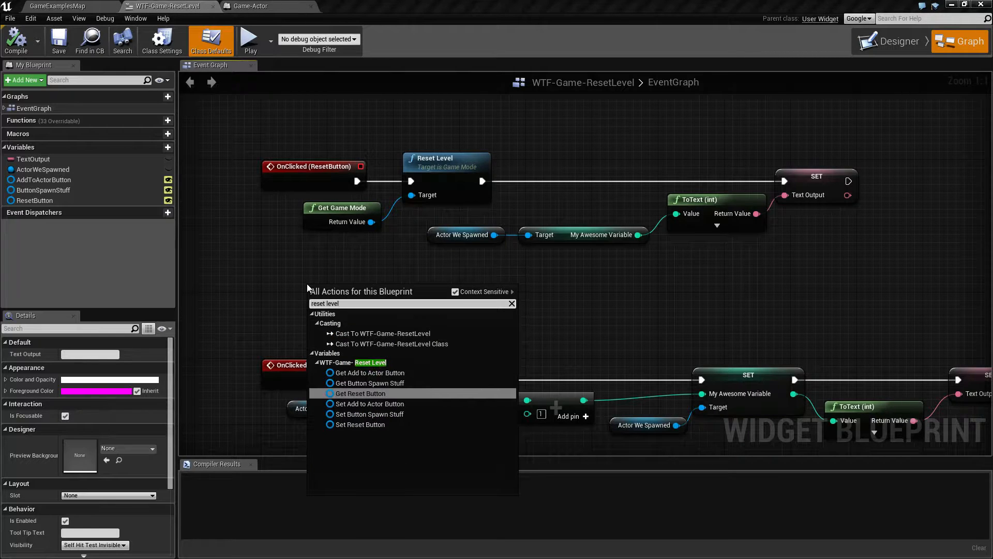
{"action": "mouse_move", "coordinate": [373, 259]}
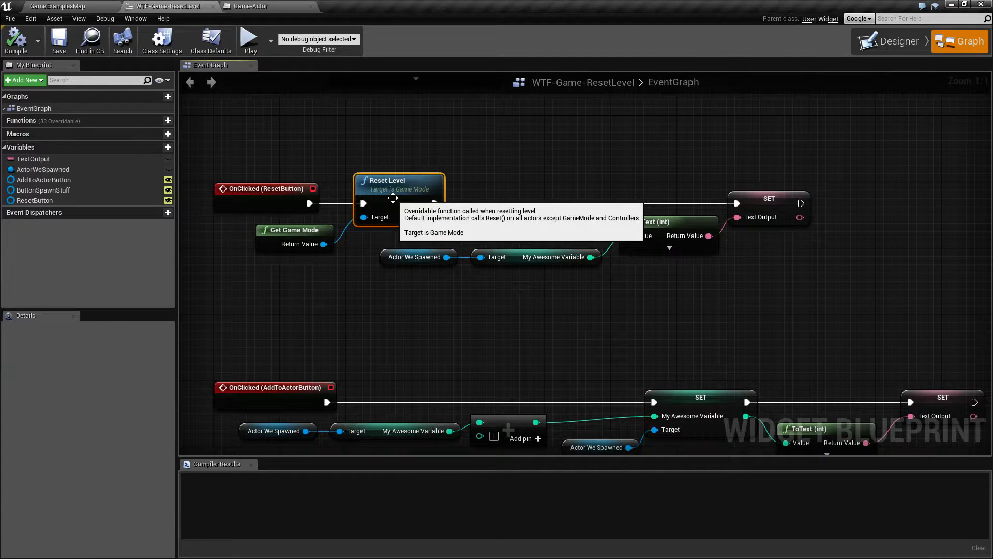
{"action": "mouse_move", "coordinate": [382, 235]}
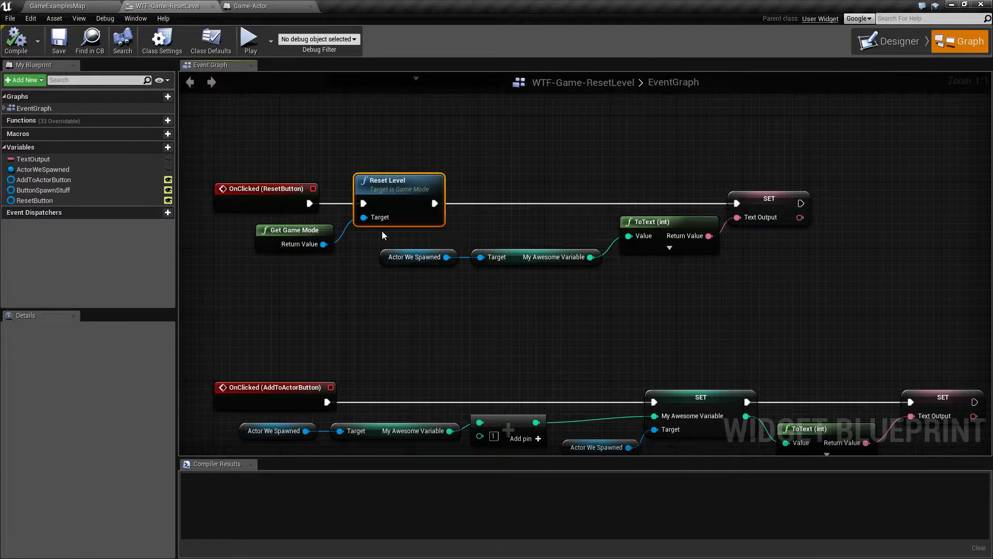
{"action": "mouse_move", "coordinate": [343, 286]}
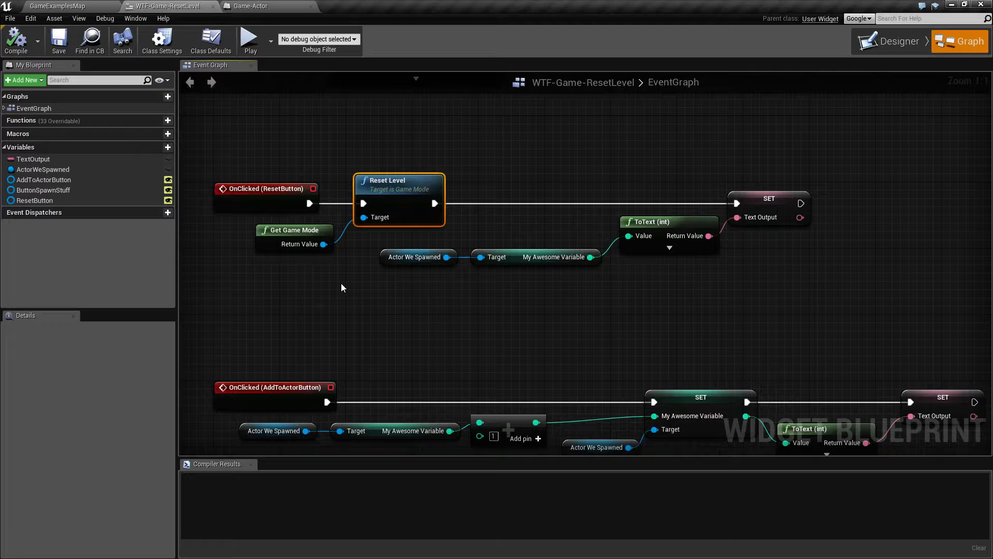
{"action": "mouse_move", "coordinate": [293, 127]}
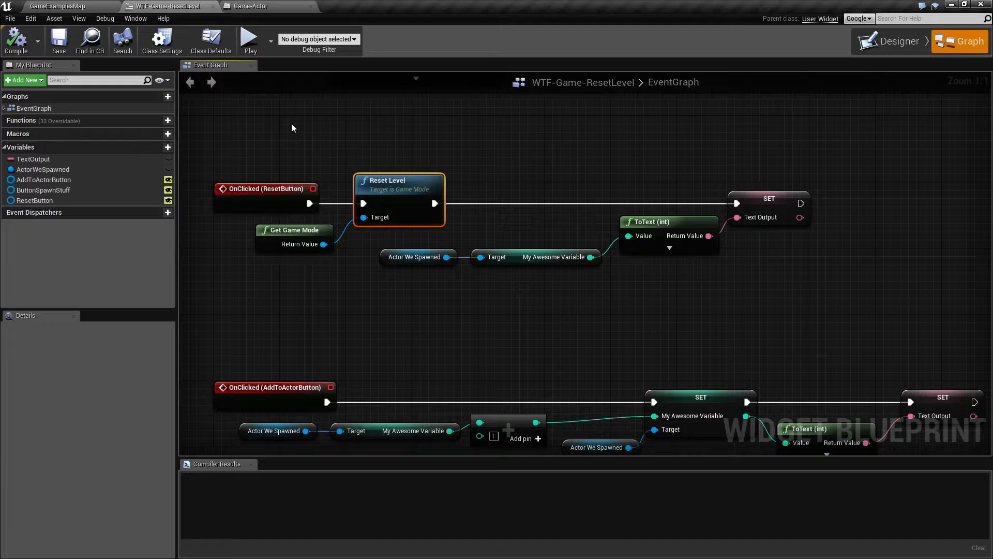
{"action": "mouse_move", "coordinate": [372, 168]}
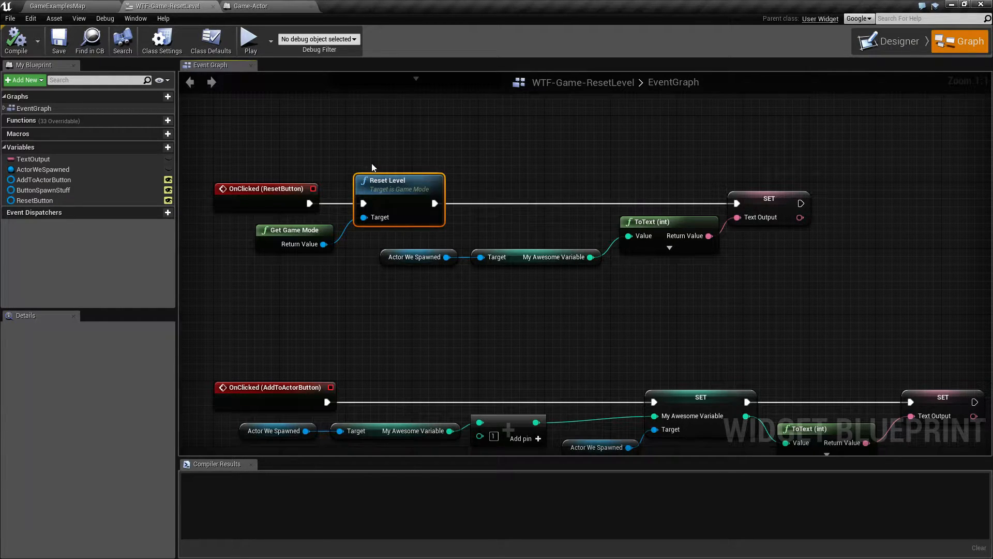
Switch from the widget's Reset Level handler to the Game-Actor blueprint tab.
{"action": "left_click", "coordinate": [249, 6]}
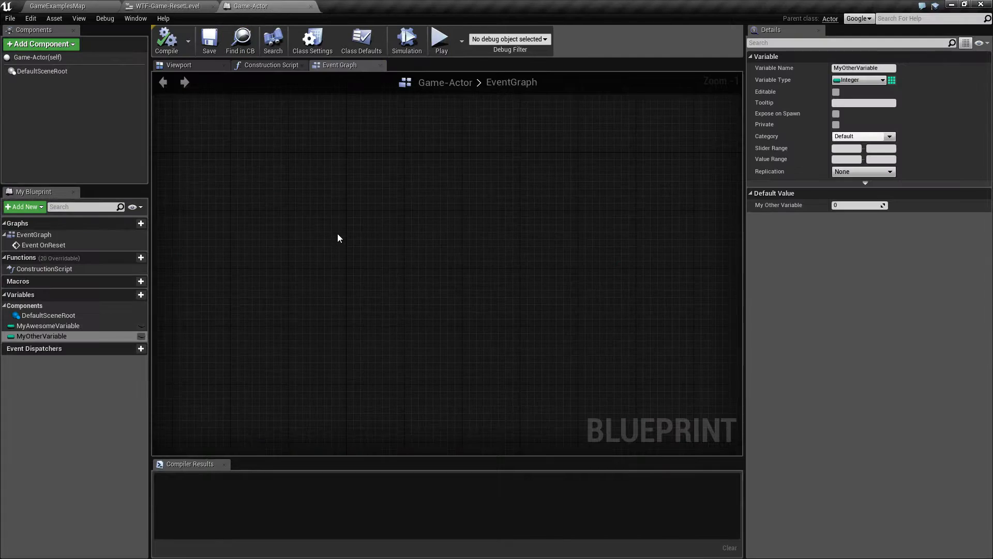
{"action": "mouse_move", "coordinate": [73, 259]}
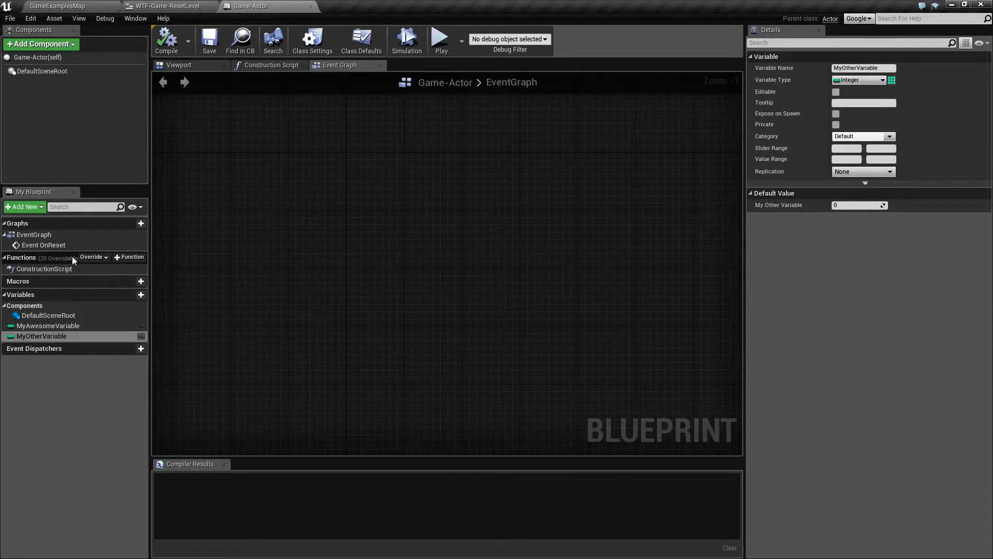
Add Event OnReset to Game-Actor's graph driving the SET variable chain and compile it.
{"action": "left_click", "coordinate": [93, 256]}
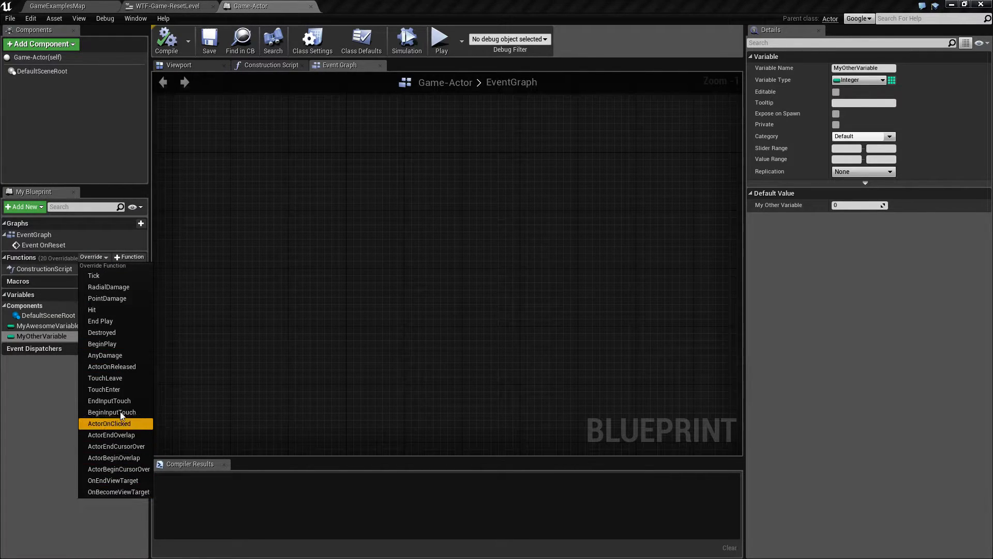
{"action": "mouse_move", "coordinate": [117, 446]}
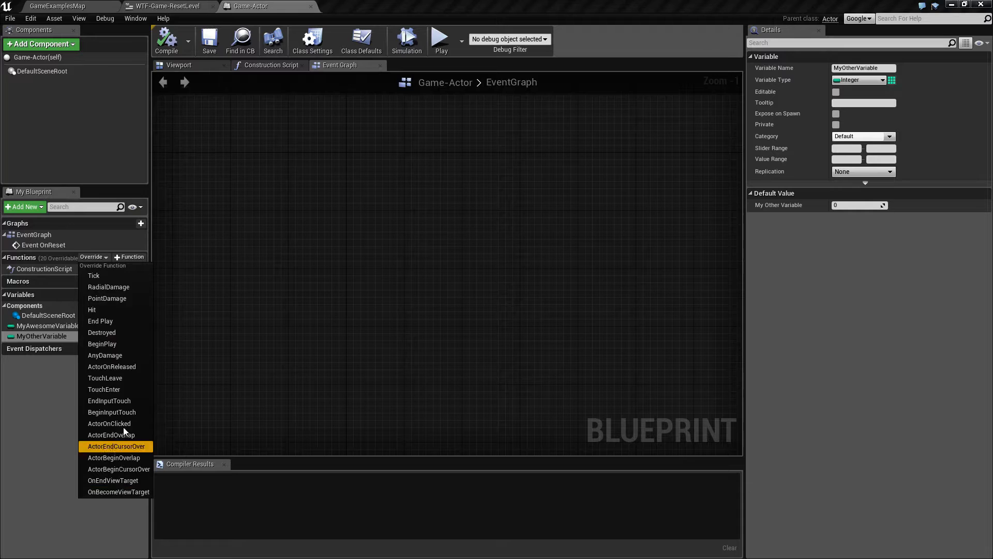
{"action": "left_click", "coordinate": [406, 216]}
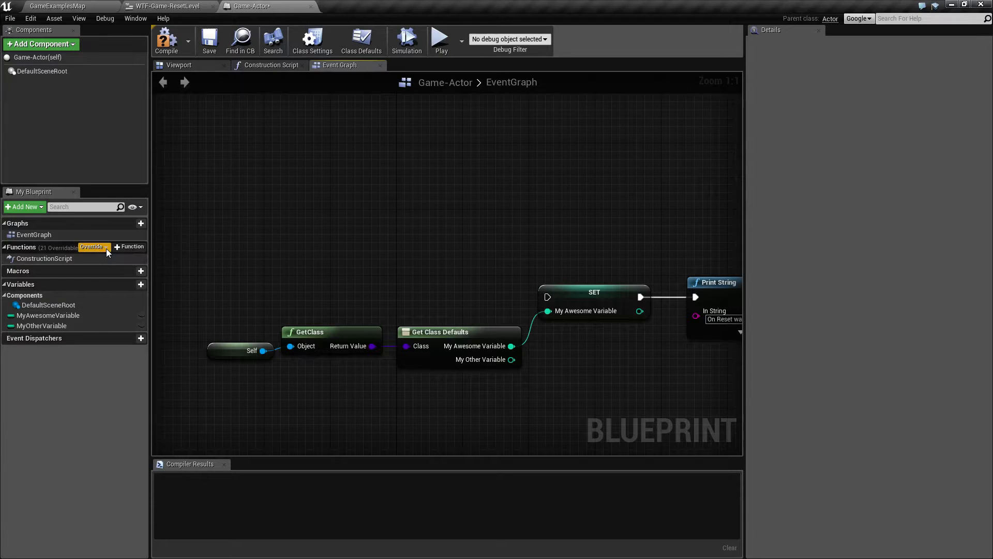
{"action": "left_click", "coordinate": [94, 247]}
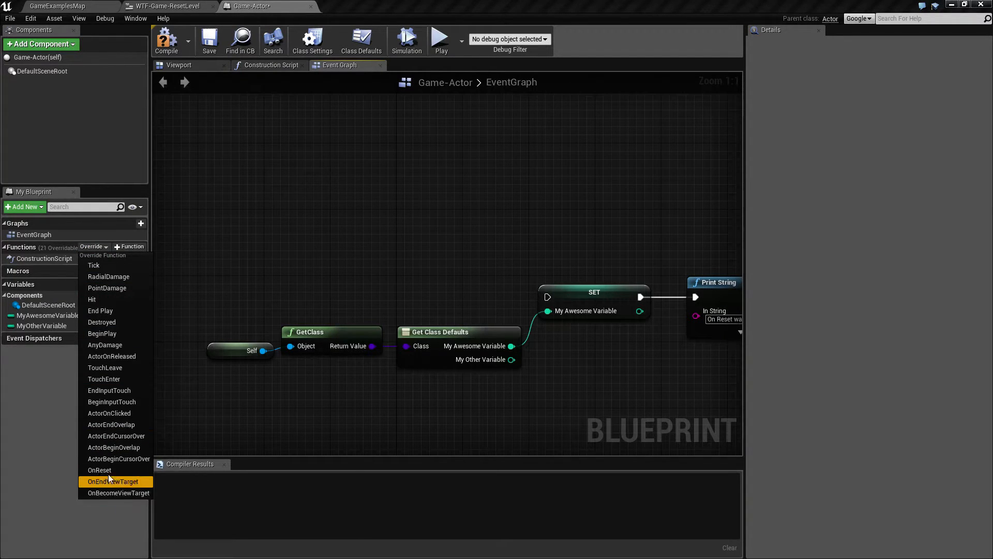
{"action": "left_click", "coordinate": [314, 191]}
{"action": "type", "text": "reset"}
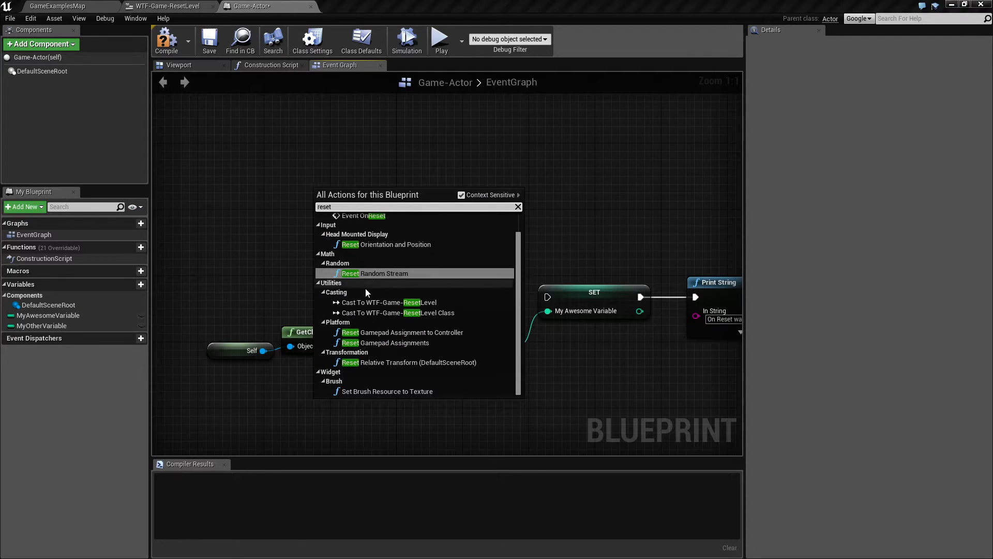
{"action": "scroll", "scroll_direction": "up", "scroll_amount": 3}
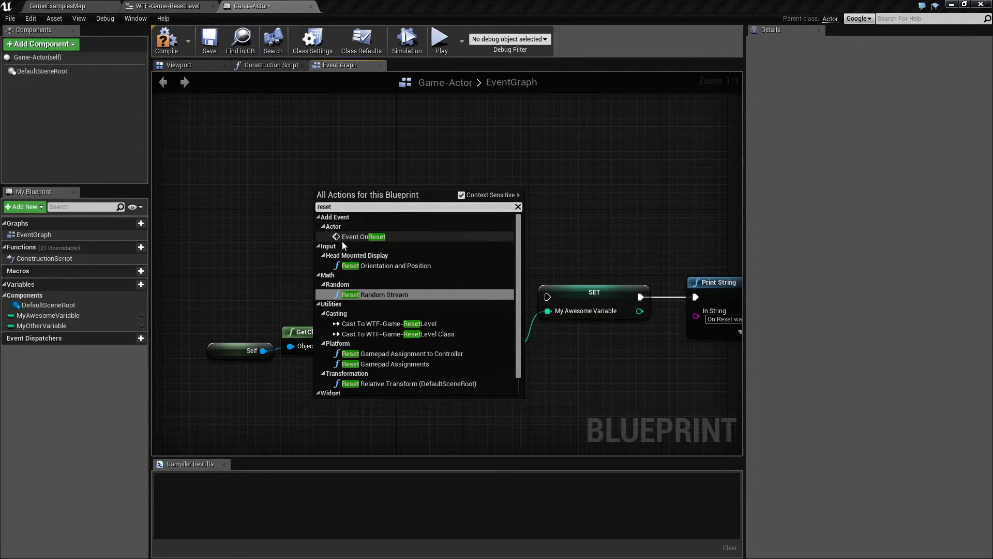
{"action": "left_click", "coordinate": [363, 235]}
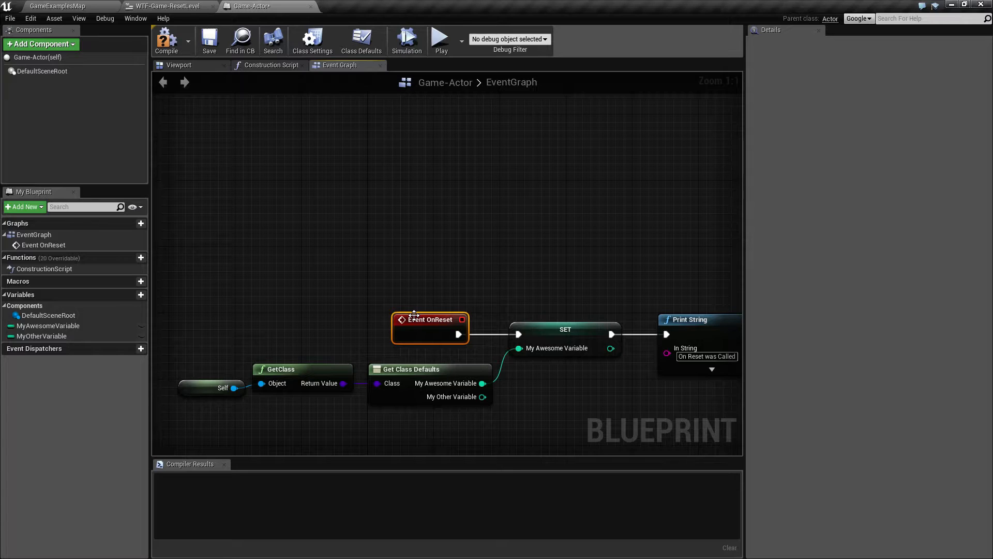
{"action": "mouse_move", "coordinate": [417, 316]}
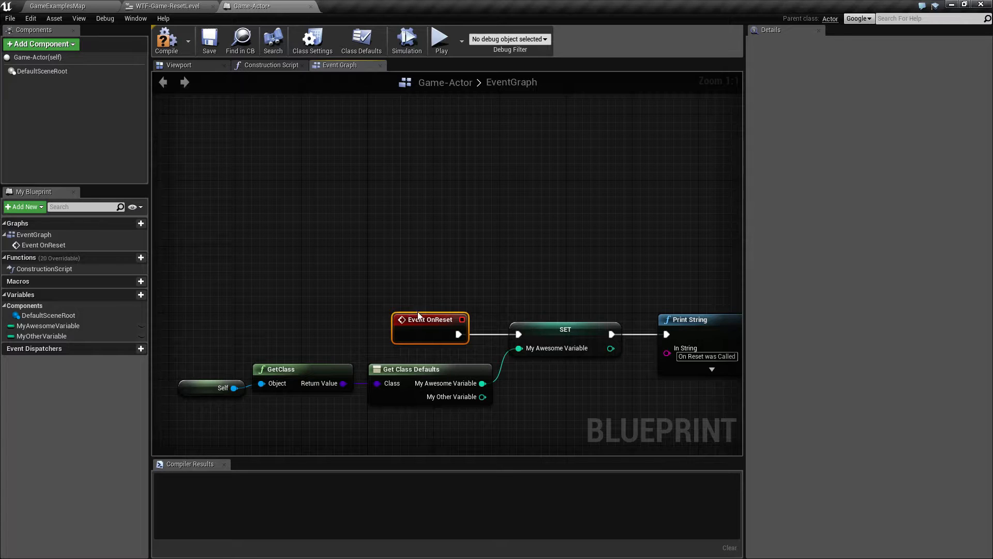
{"action": "left_click", "coordinate": [167, 39]}
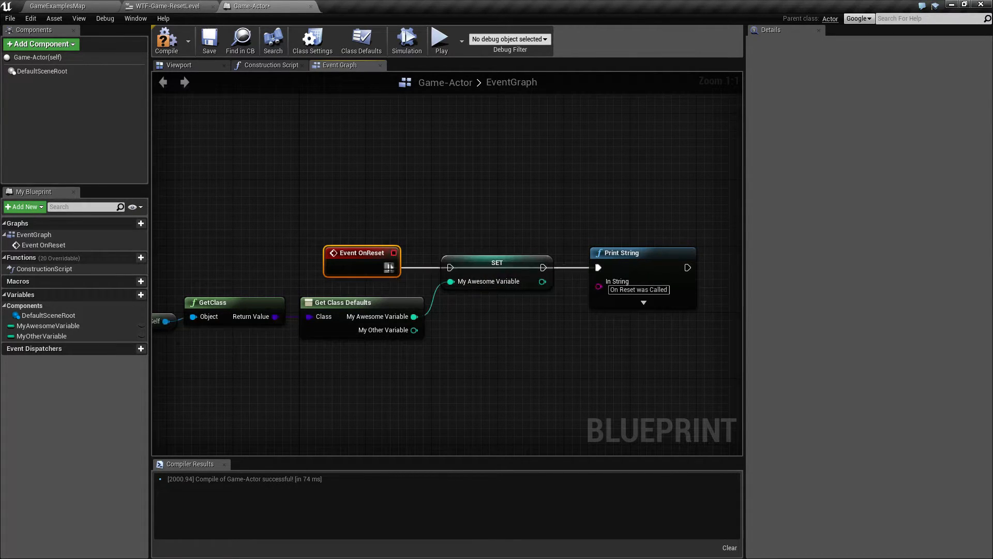
Play the level and trigger Reset Level several times in the running game.
{"action": "left_click", "coordinate": [166, 39]}
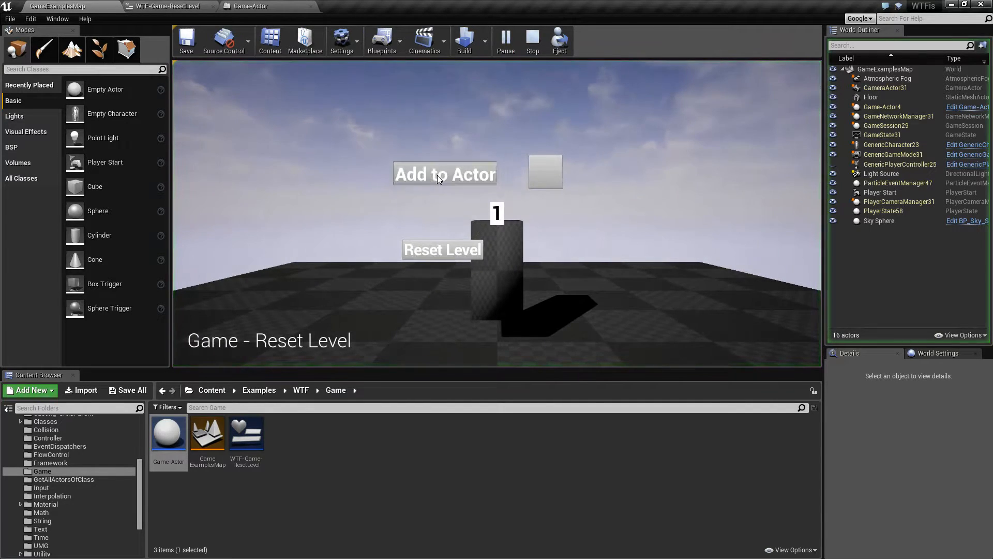
{"action": "left_click", "coordinate": [442, 250]}
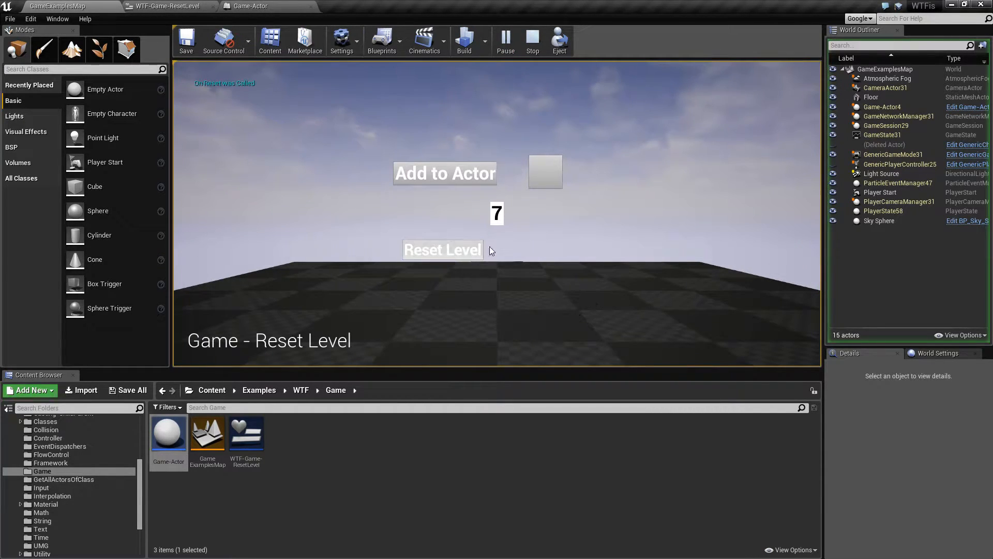
{"action": "left_click", "coordinate": [441, 249]}
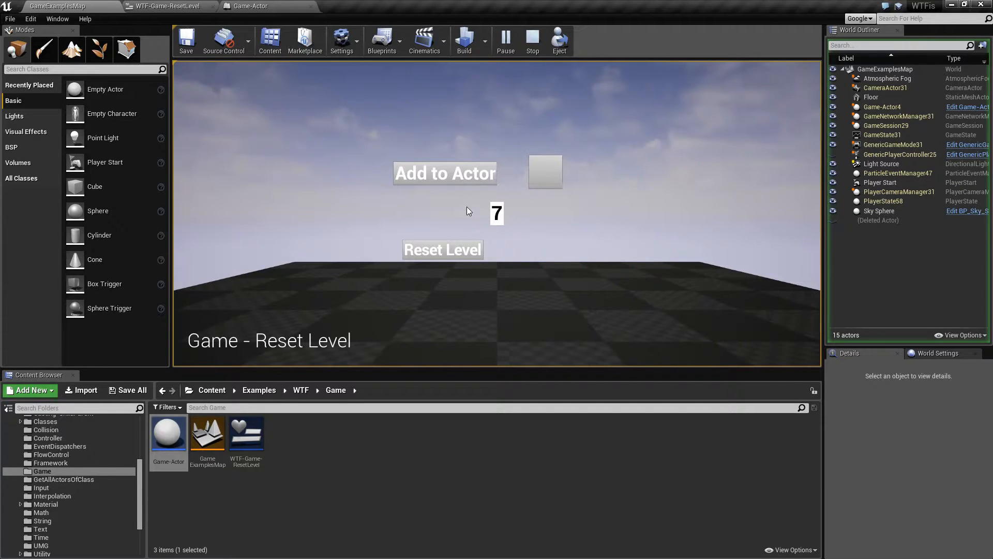
{"action": "left_click", "coordinate": [442, 250]}
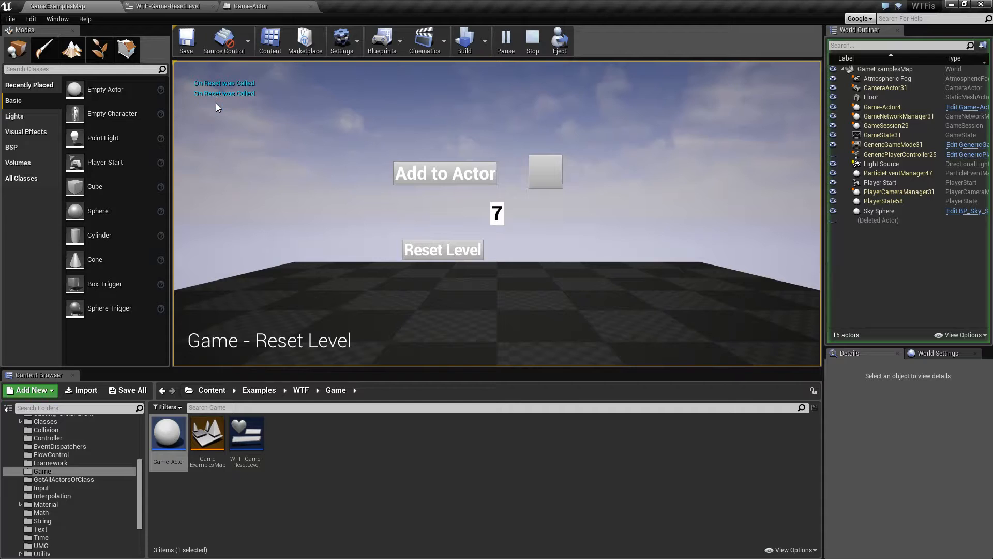
{"action": "left_click", "coordinate": [442, 250]}
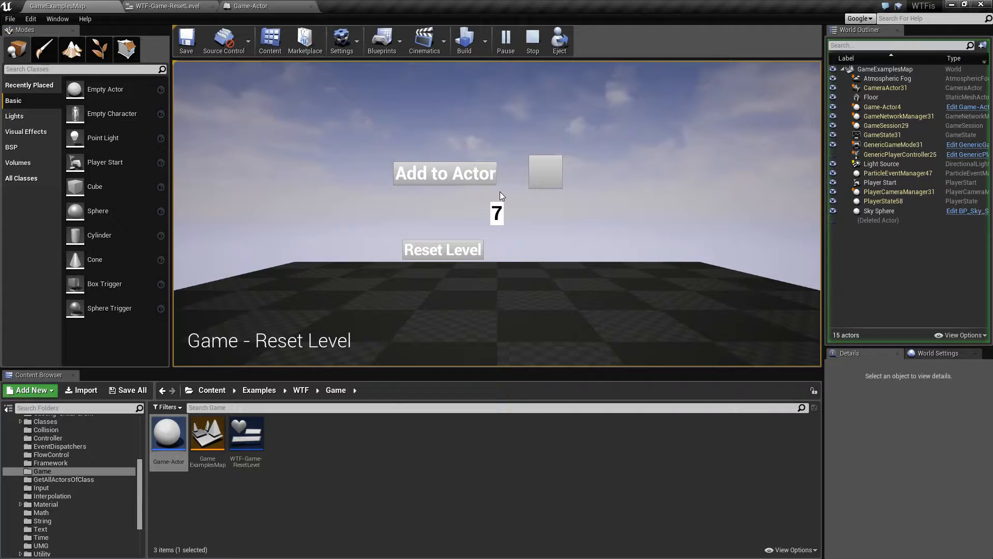
{"action": "left_click", "coordinate": [442, 250]}
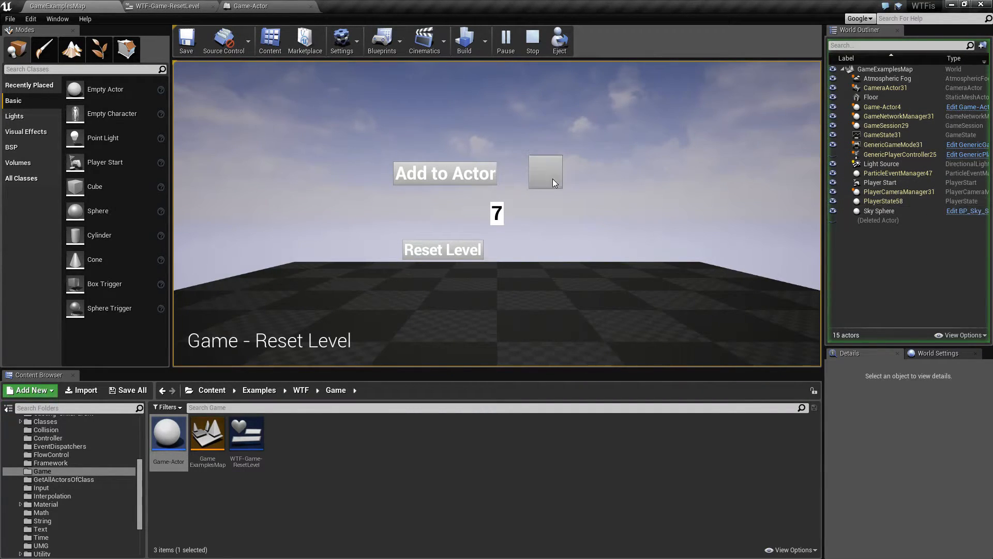
Spawn more Game-Actors, inspect one in the outliner, reset the level again and stop playing.
{"action": "left_click", "coordinate": [445, 173]}
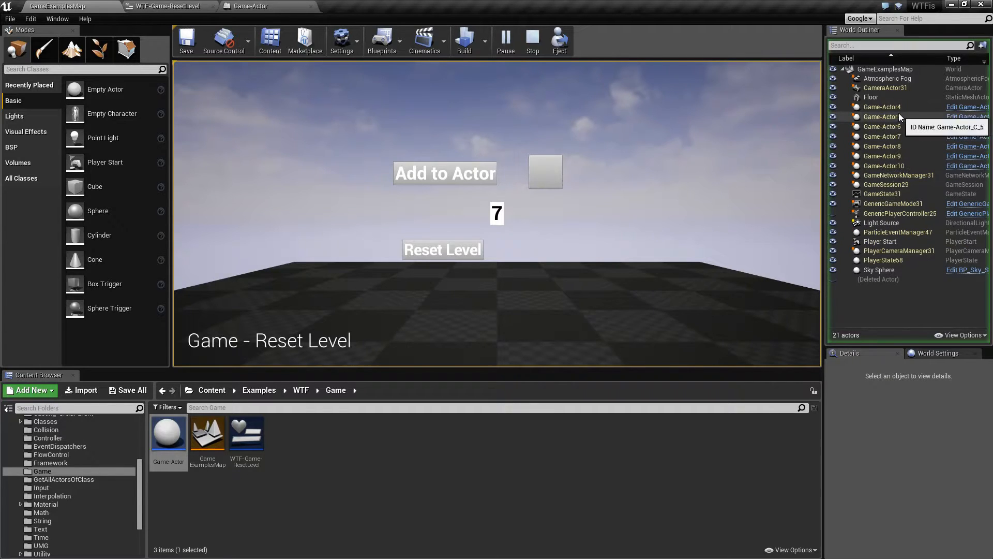
{"action": "left_click", "coordinate": [882, 165]}
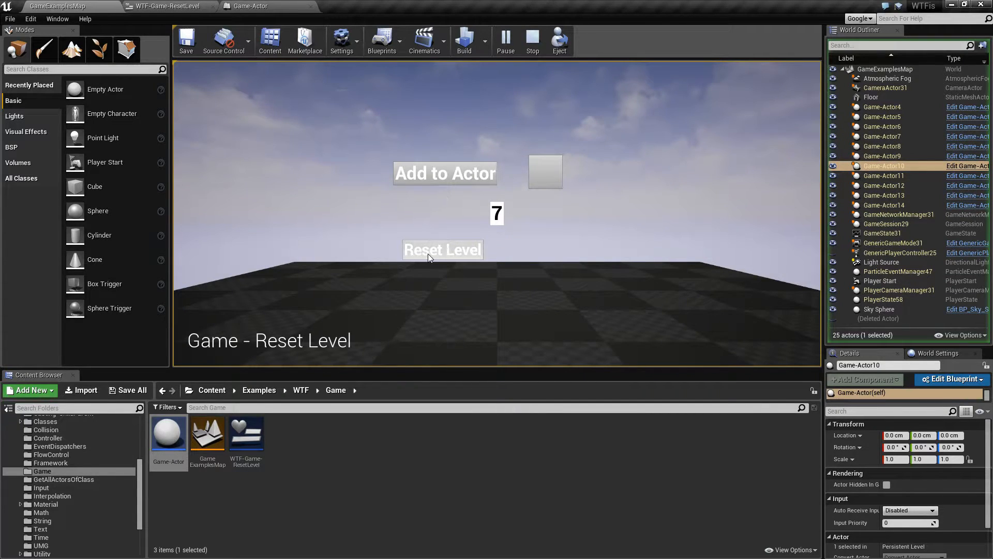
{"action": "left_click", "coordinate": [442, 249]}
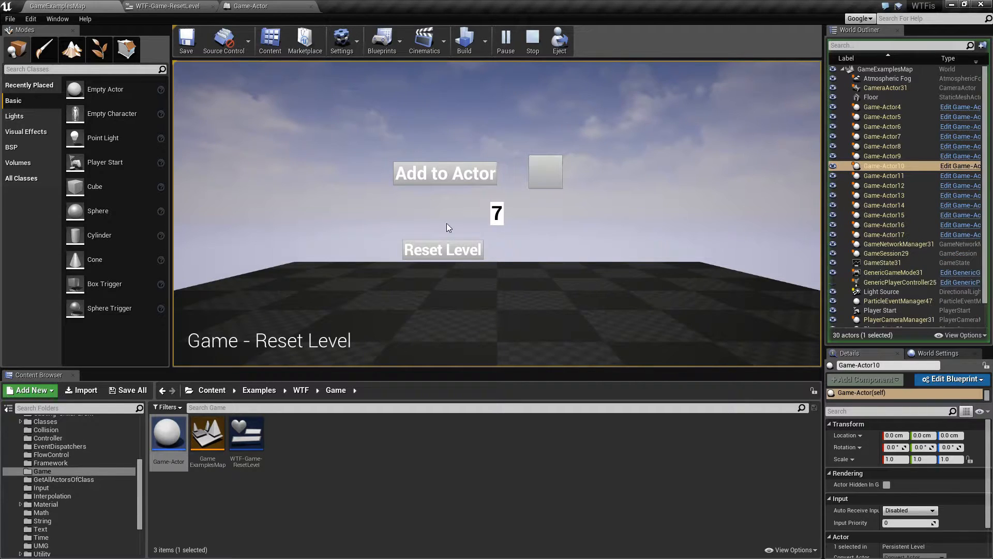
{"action": "left_click", "coordinate": [442, 250]}
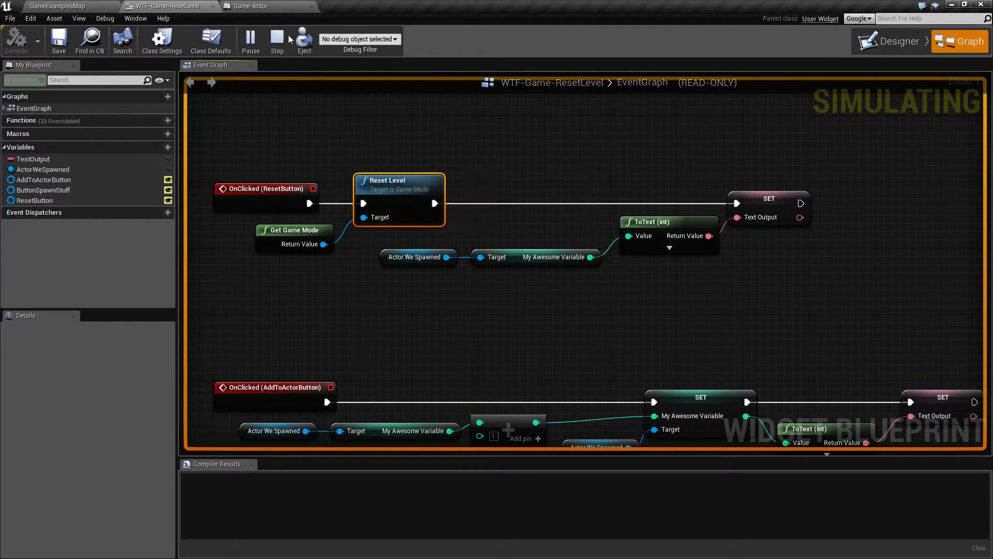
{"action": "left_click", "coordinate": [251, 6]}
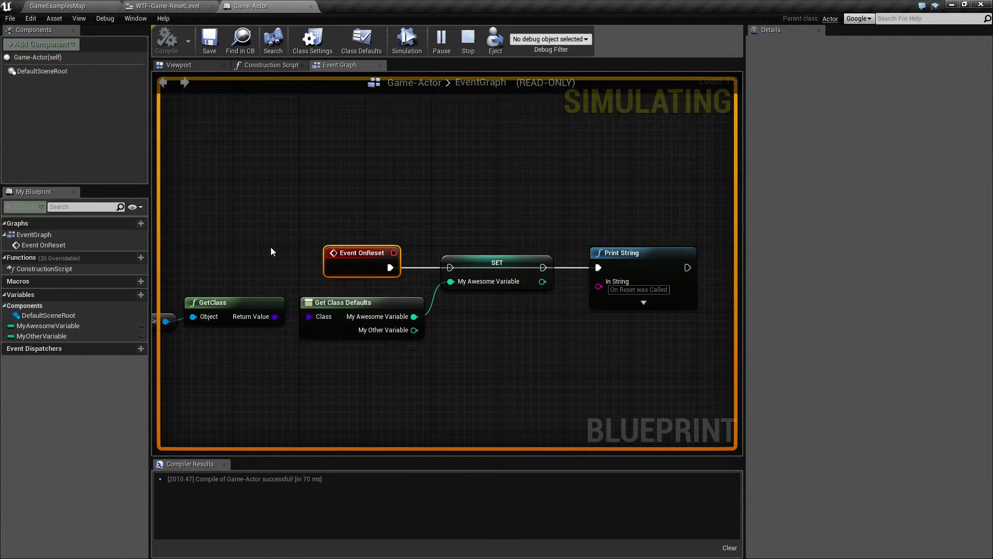
{"action": "left_click", "coordinate": [57, 7]}
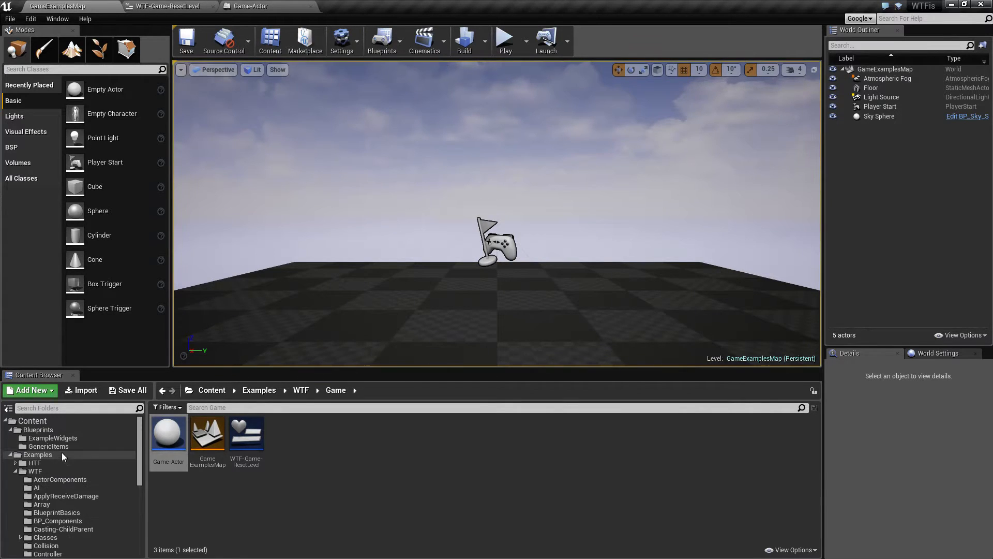
In GenericPlayerController add Print String 'Controller Reset' after Event OnReset, compile and play.
{"action": "left_click", "coordinate": [49, 446]}
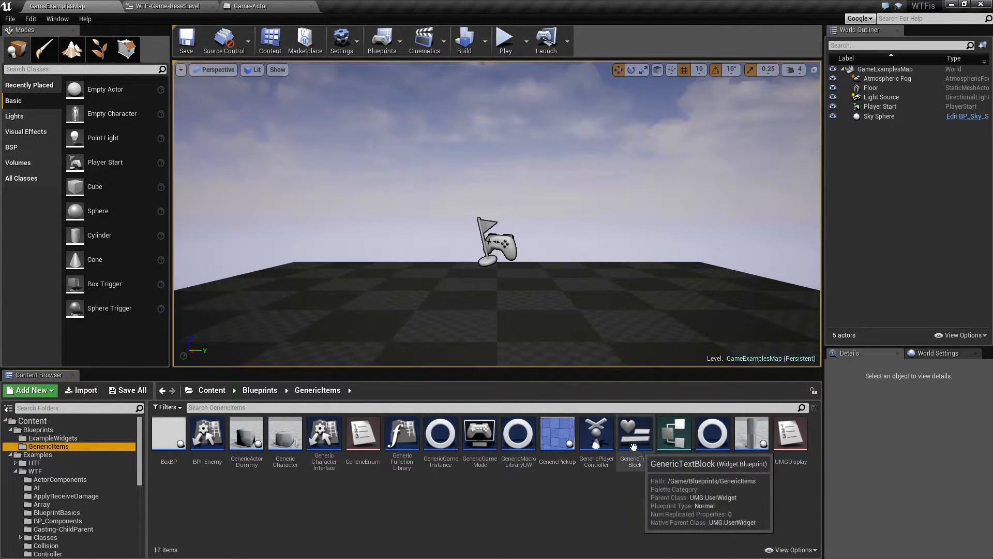
{"action": "double_click", "coordinate": [596, 433]}
{"action": "type", "text": "print st"}
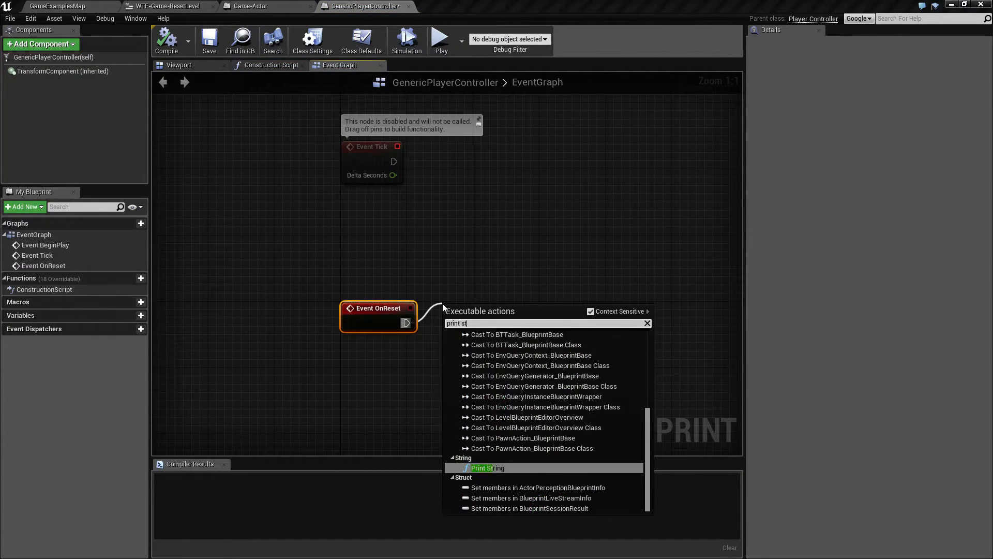
{"action": "left_click", "coordinate": [487, 468]}
{"action": "type", "text": "Controller Reset"}
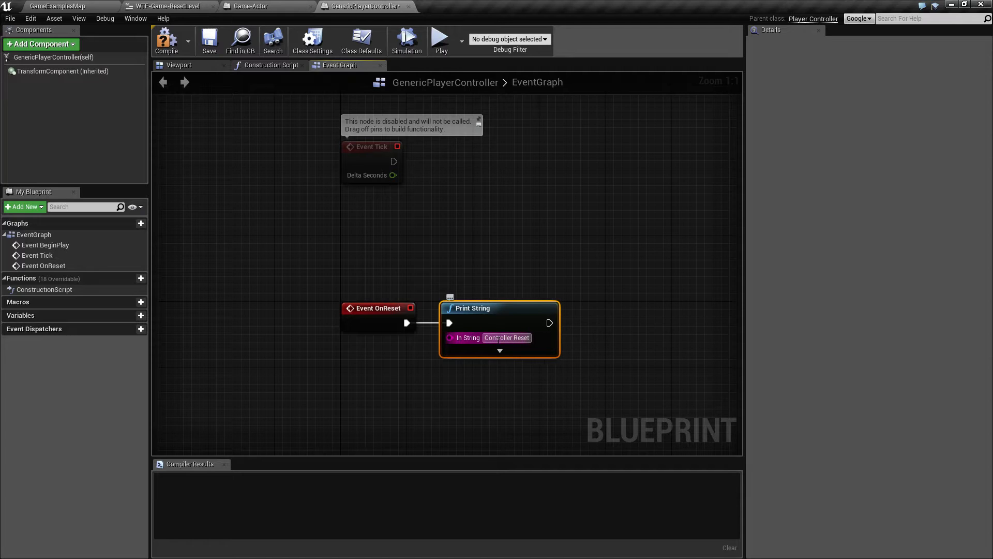
{"action": "left_click", "coordinate": [165, 39]}
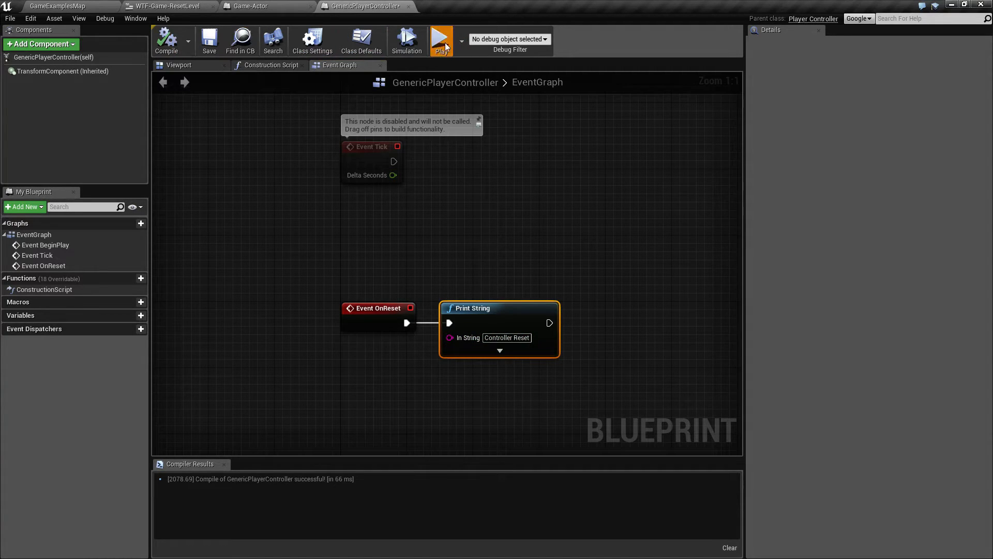
{"action": "left_click", "coordinate": [440, 40]}
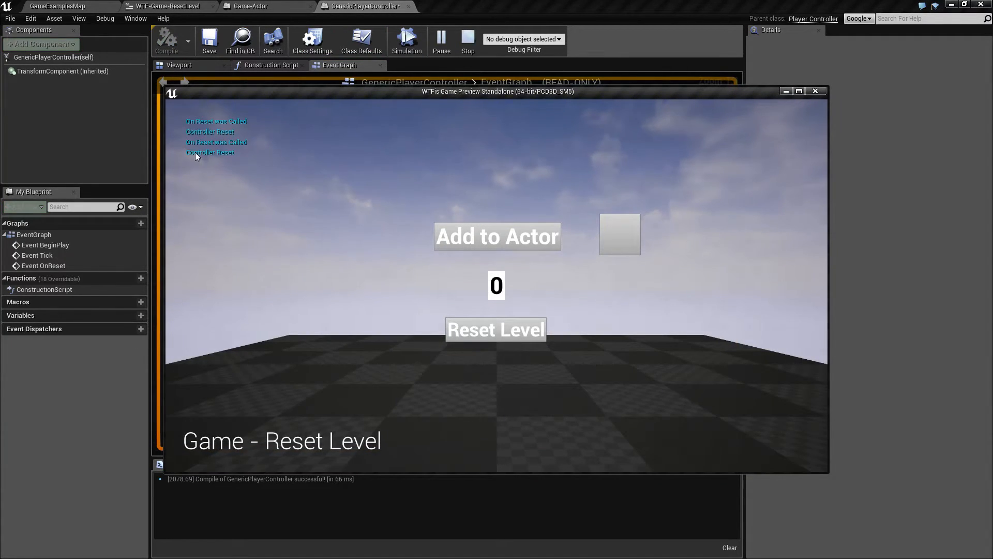
Reset the level in the preview to see the Controller Reset message, then end it.
{"action": "left_click", "coordinate": [496, 329]}
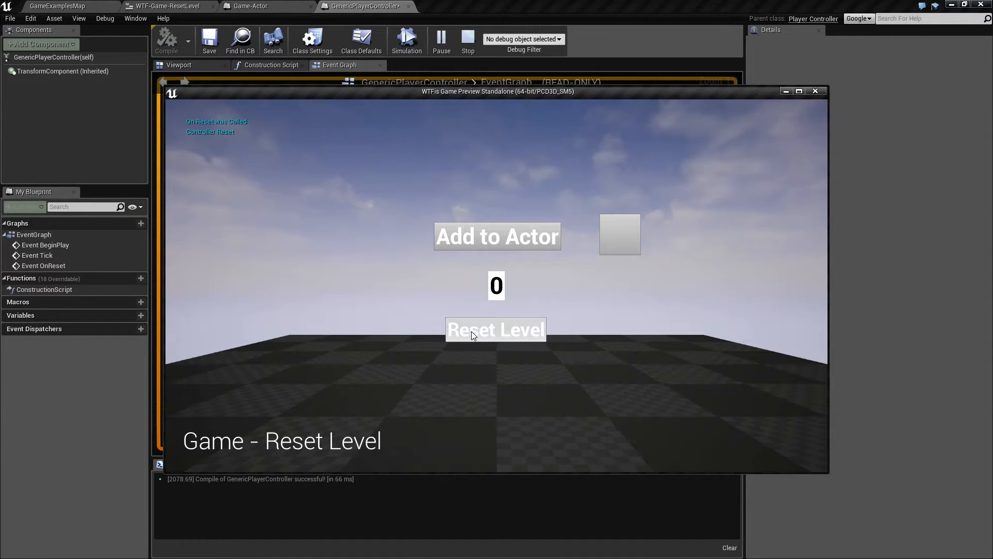
{"action": "left_click", "coordinate": [468, 37]}
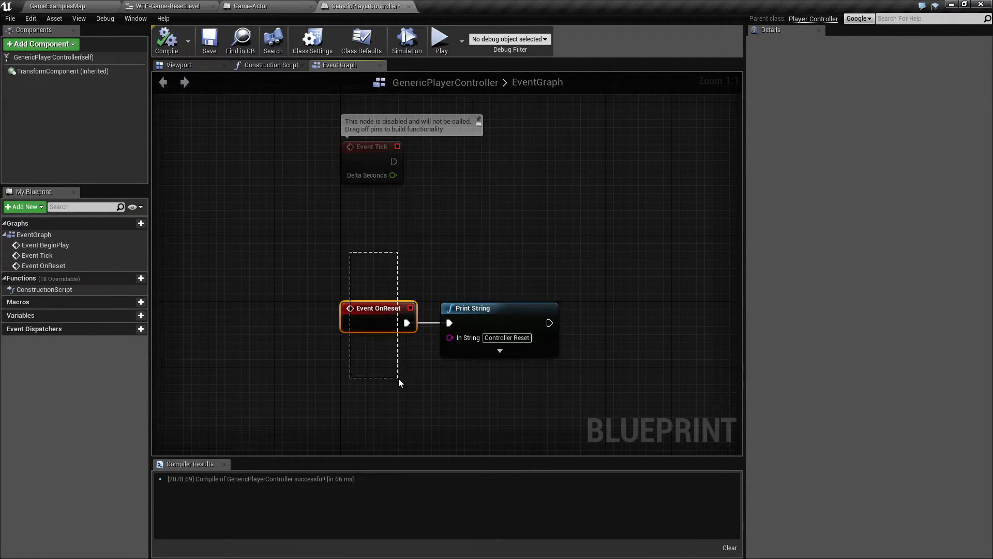
Delete the OnReset and Print String nodes from GenericPlayerController and return to GameExamplesMap.
{"action": "key", "text": "Delete"}
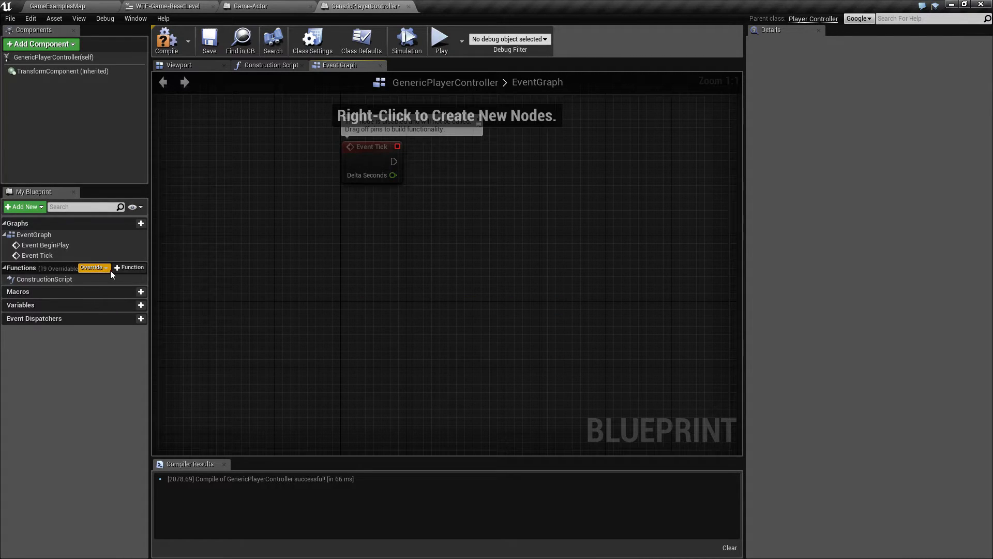
{"action": "left_click", "coordinate": [93, 267]}
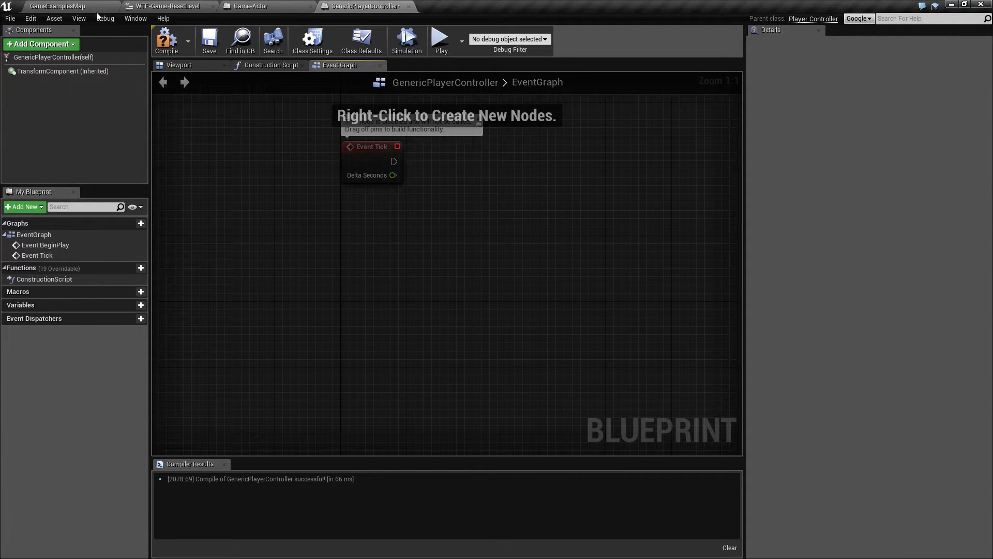
{"action": "left_click", "coordinate": [57, 7]}
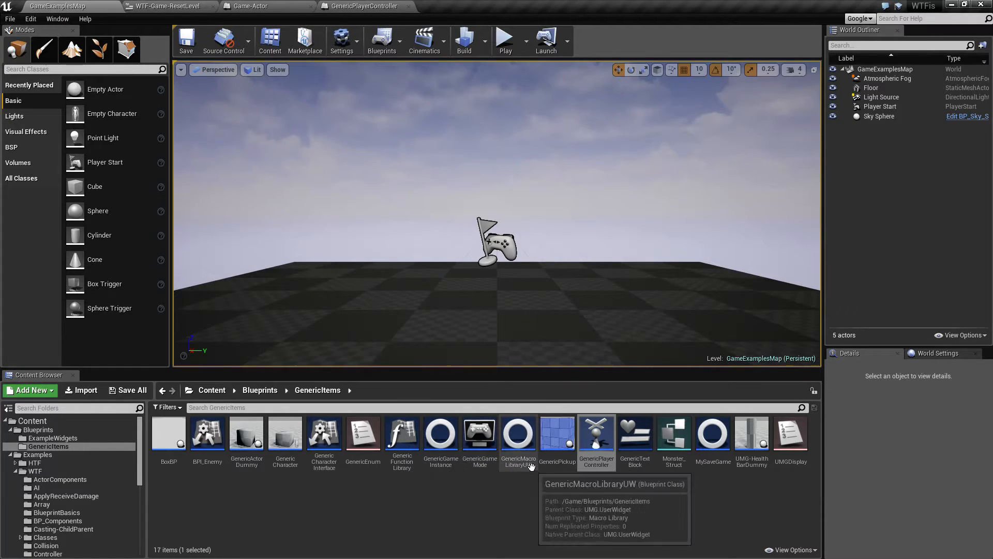
{"action": "mouse_move", "coordinate": [363, 442]}
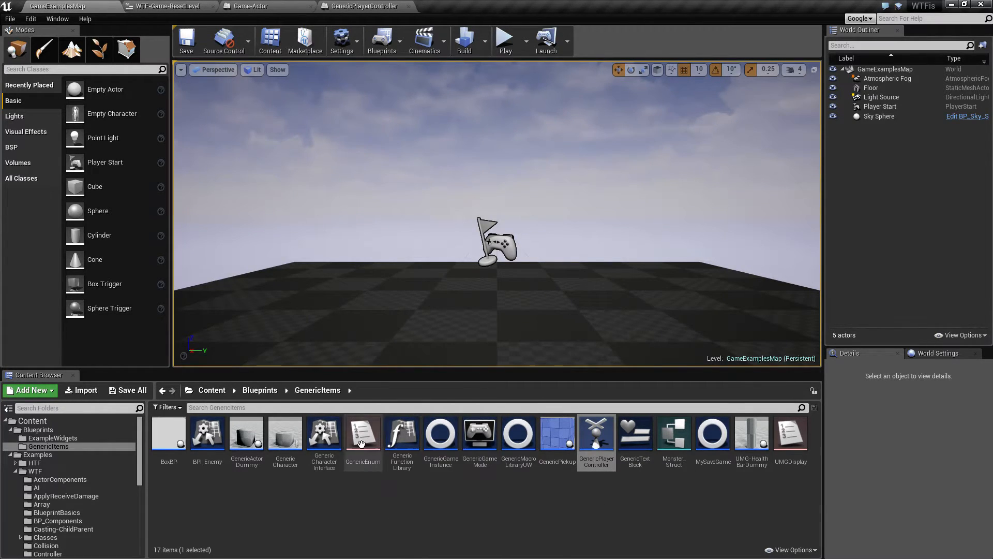
{"action": "mouse_move", "coordinate": [285, 436]}
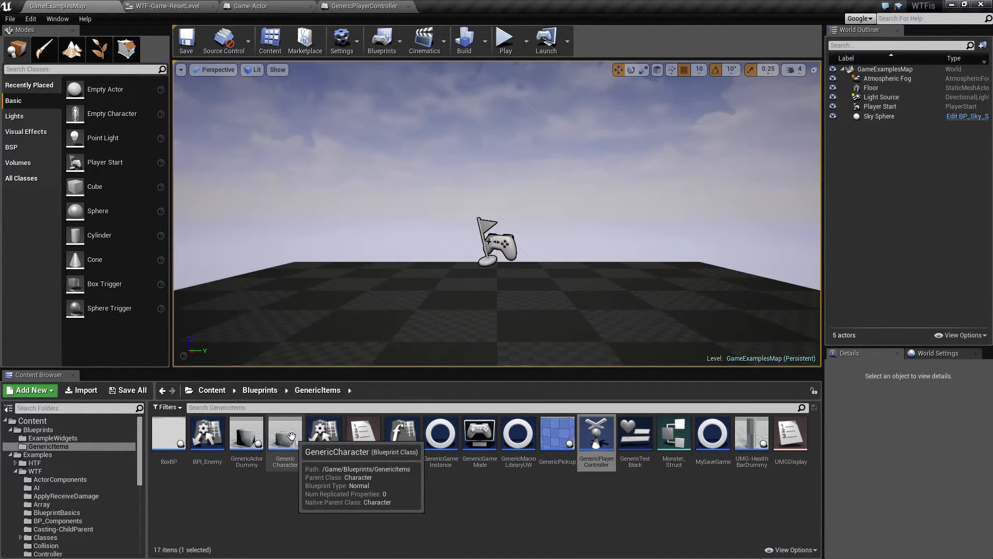
Open the GenericCharacter blueprint from the GenericItems folder.
{"action": "double_click", "coordinate": [285, 432]}
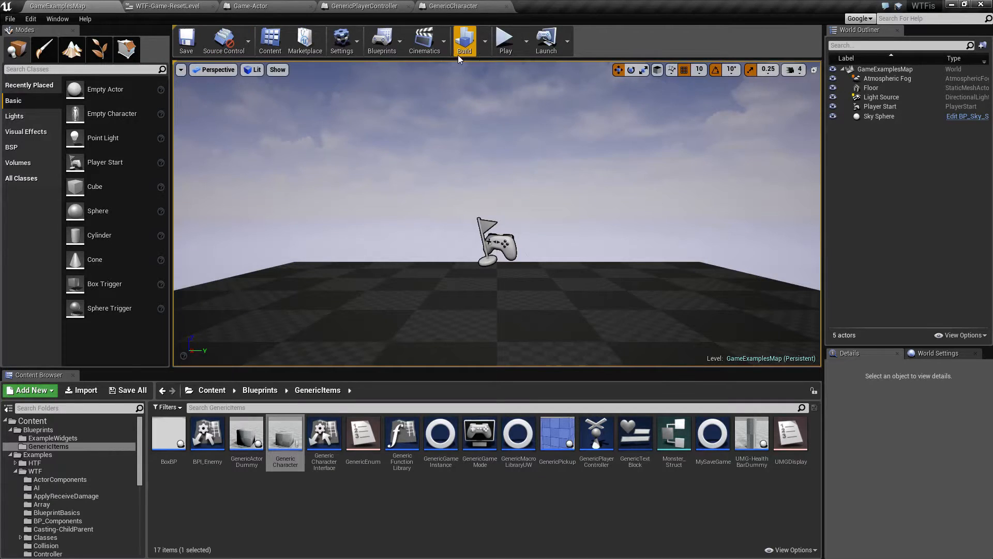
Play the level, reset it, inspect the spawned GenericCharacter, reset again and stop.
{"action": "left_click", "coordinate": [505, 40]}
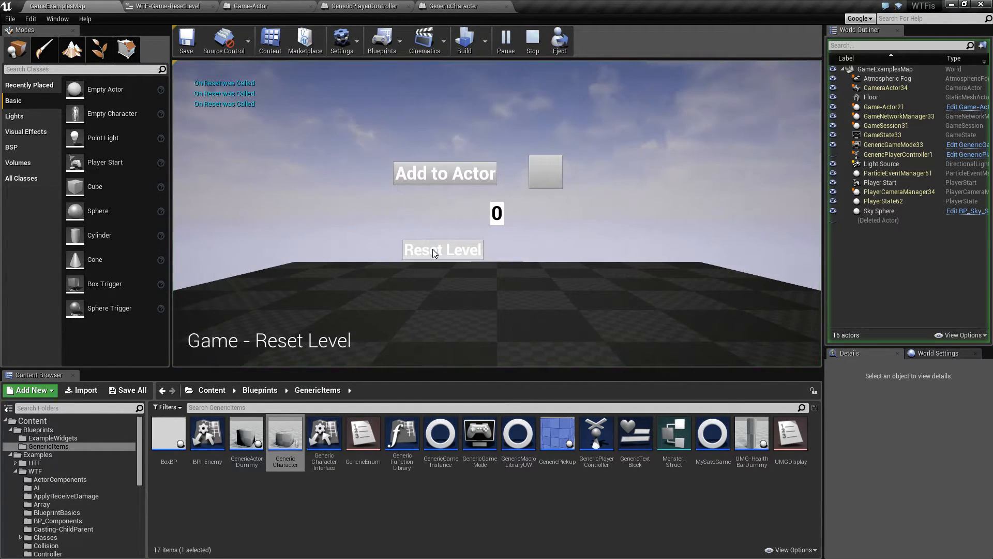
{"action": "left_click", "coordinate": [442, 250]}
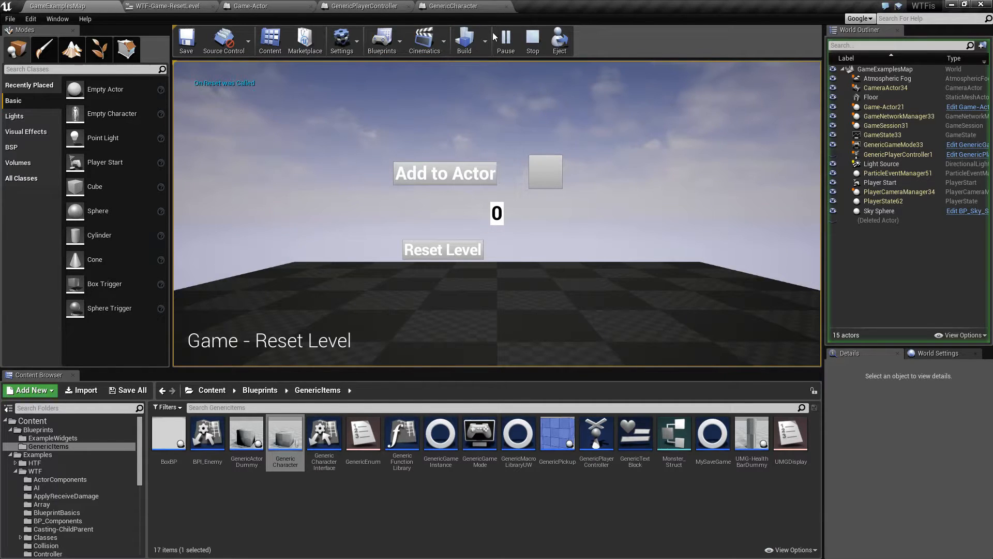
{"action": "left_click", "coordinate": [445, 173]}
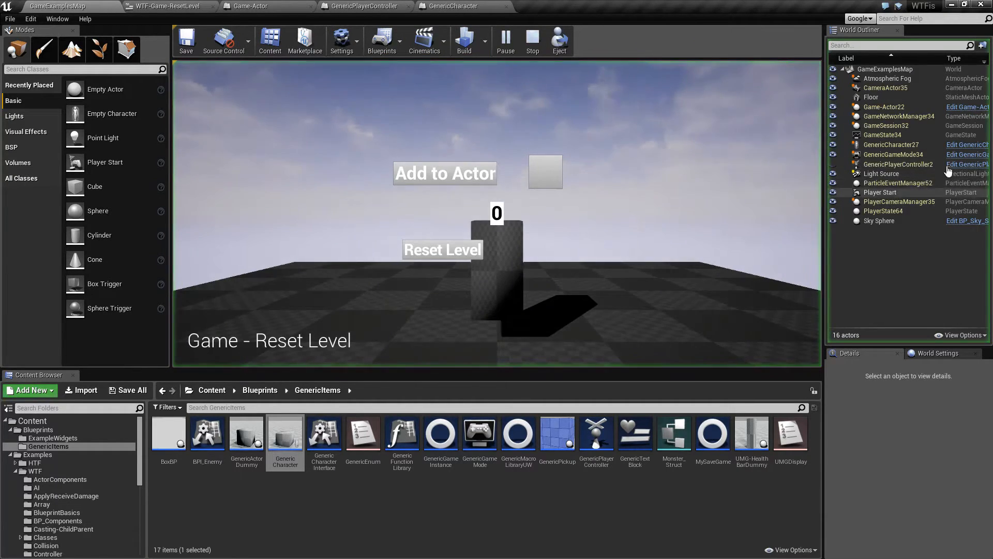
{"action": "left_click", "coordinate": [891, 144]}
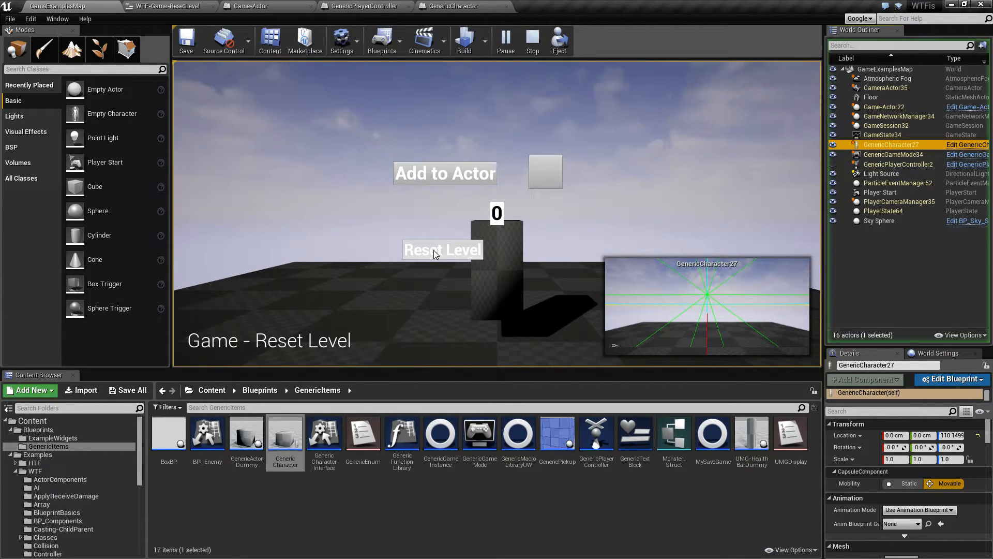
{"action": "left_click", "coordinate": [442, 249]}
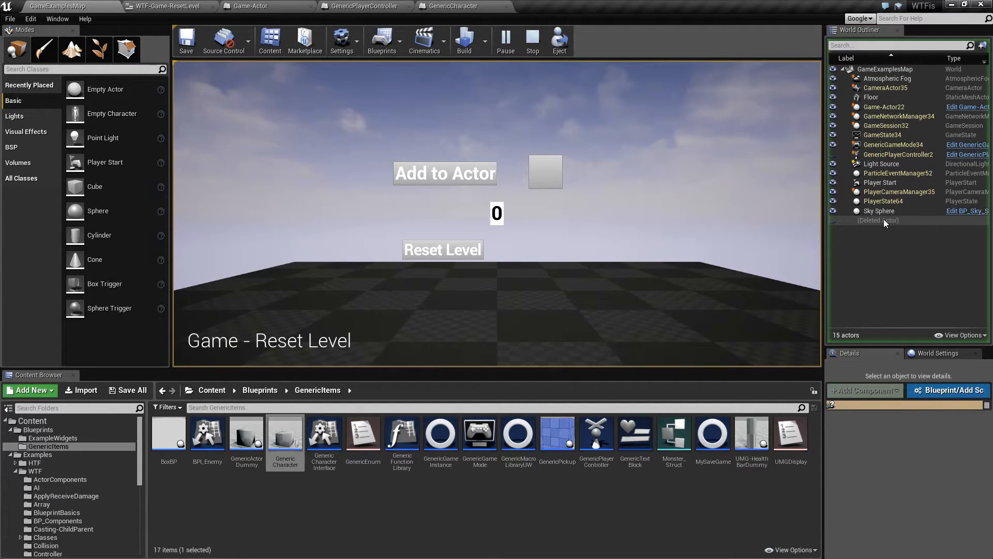
{"action": "left_click", "coordinate": [531, 40]}
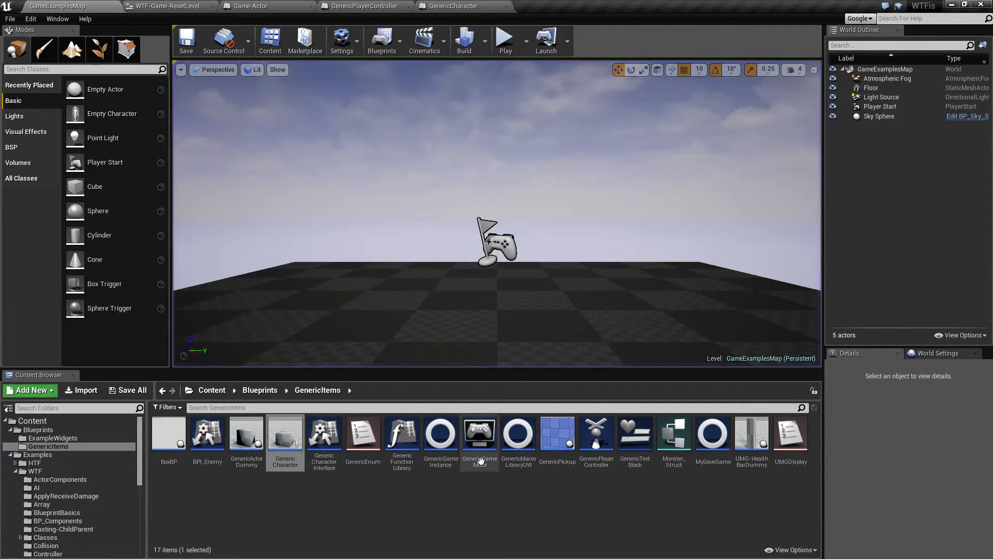
Delete Player Start from the level and start playing again.
{"action": "left_click", "coordinate": [880, 106]}
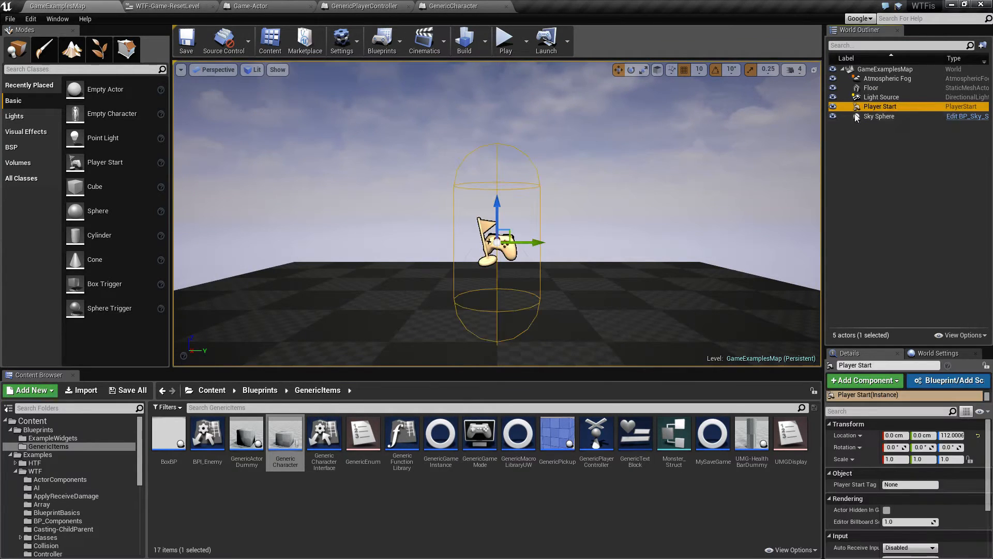
{"action": "key", "text": "Delete"}
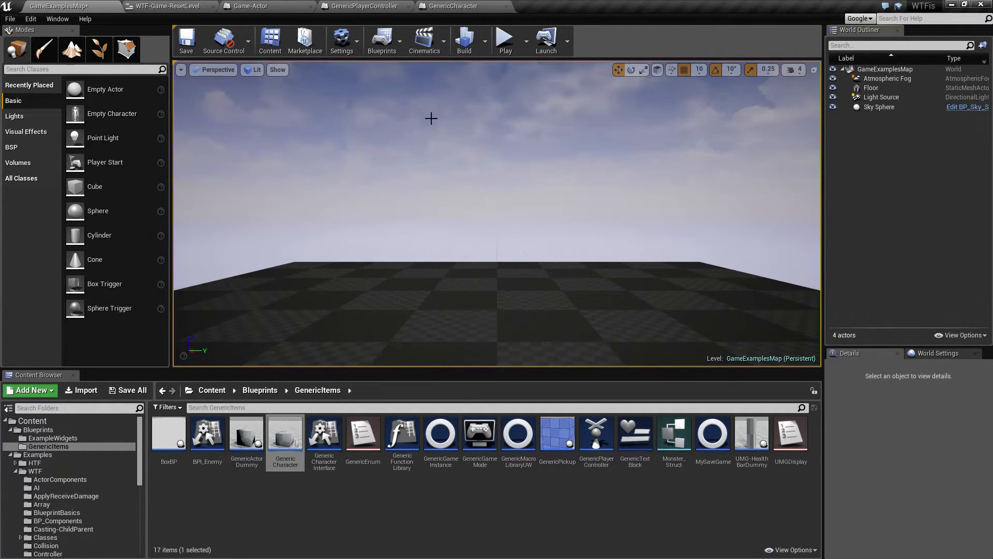
{"action": "left_click", "coordinate": [505, 38]}
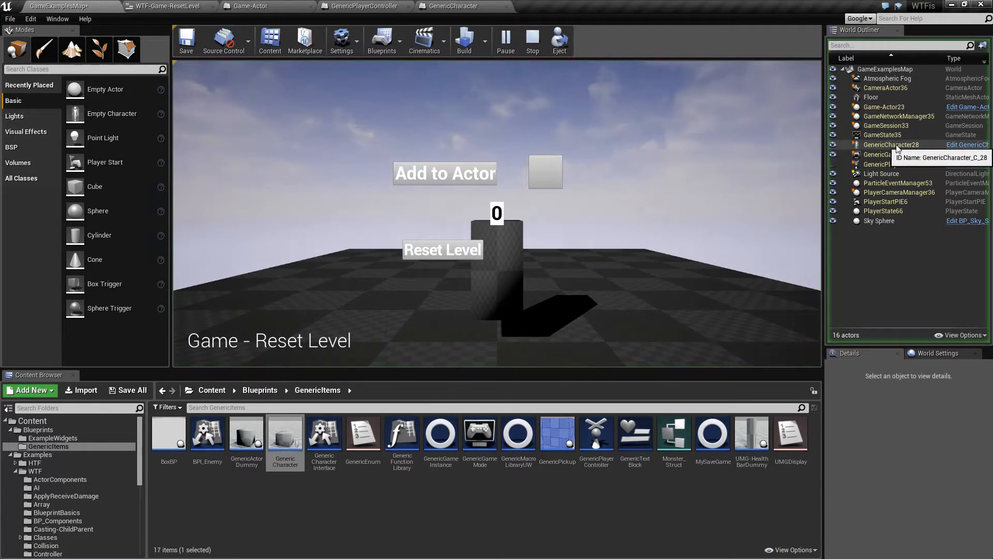
Spawn Game-Actor instances, reset the level to fire OnReset, then stop the play session.
{"action": "left_click", "coordinate": [893, 145]}
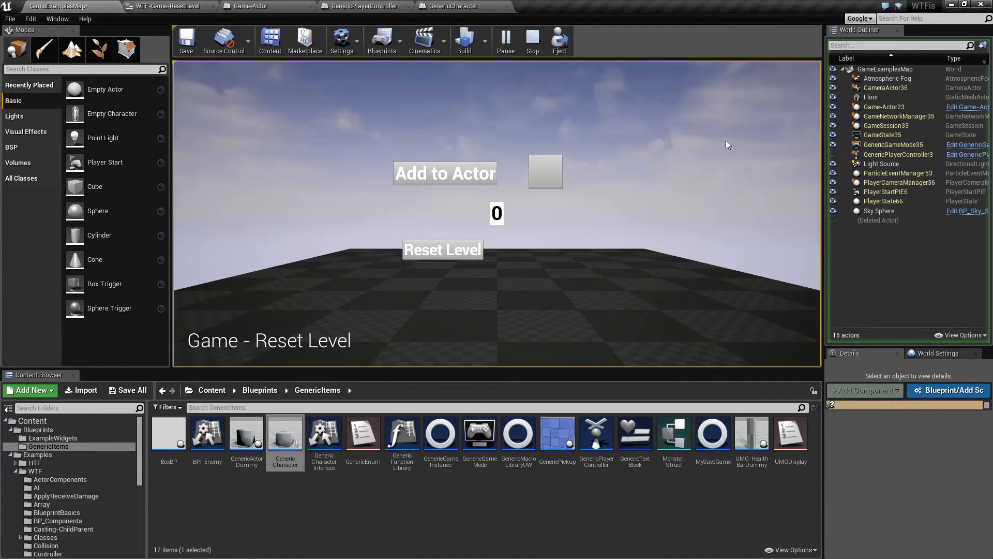
{"action": "mouse_move", "coordinate": [551, 140]}
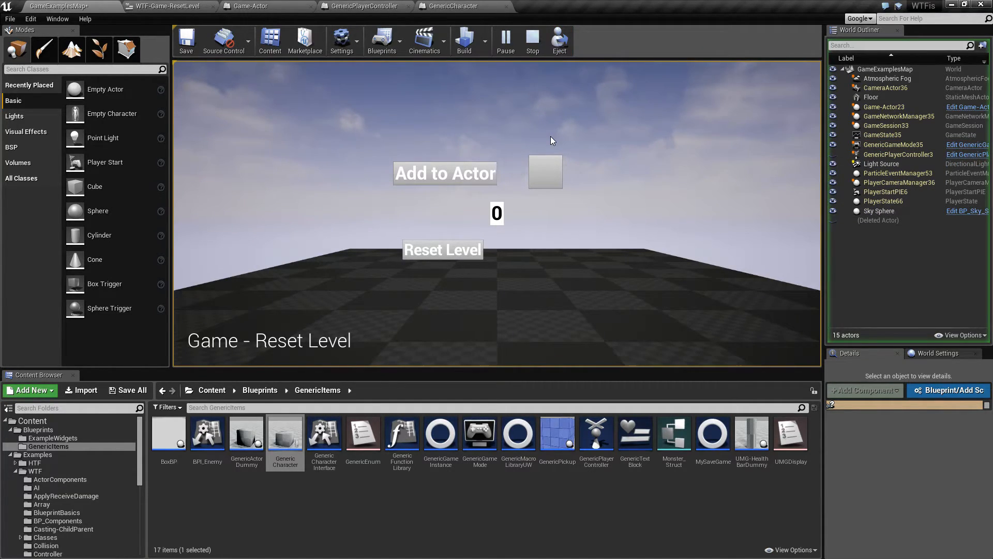
{"action": "mouse_move", "coordinate": [532, 40]}
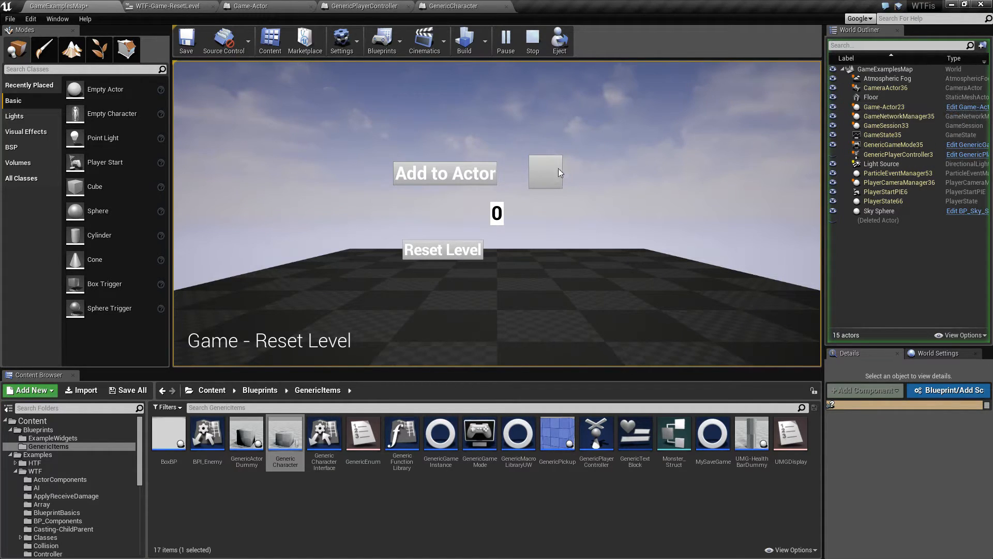
{"action": "left_click", "coordinate": [445, 173]}
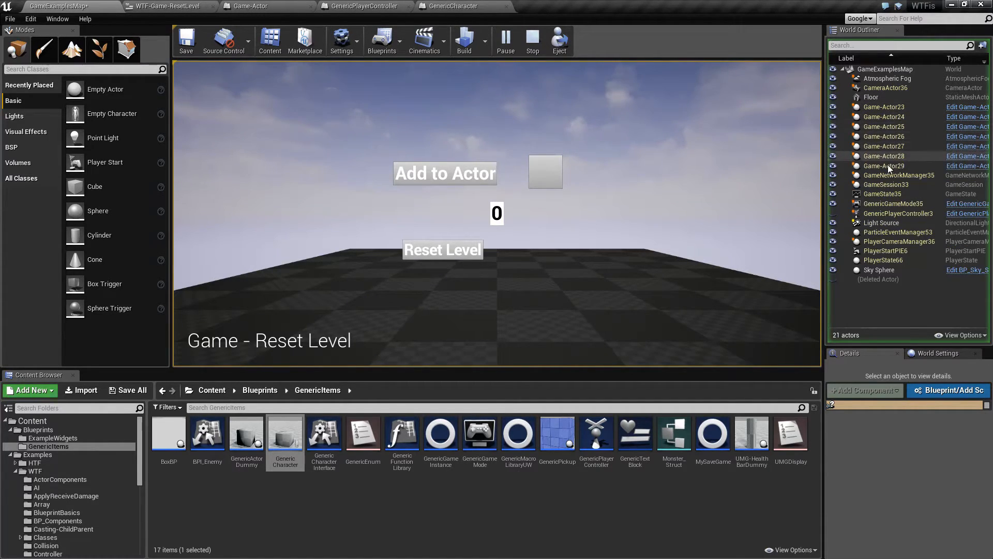
{"action": "left_click", "coordinate": [442, 249]}
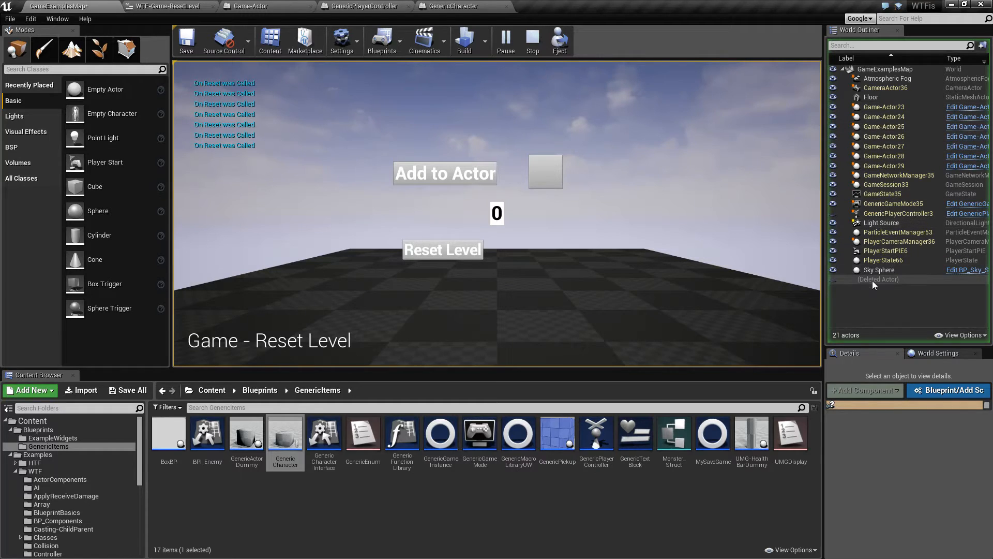
{"action": "left_click", "coordinate": [506, 39]}
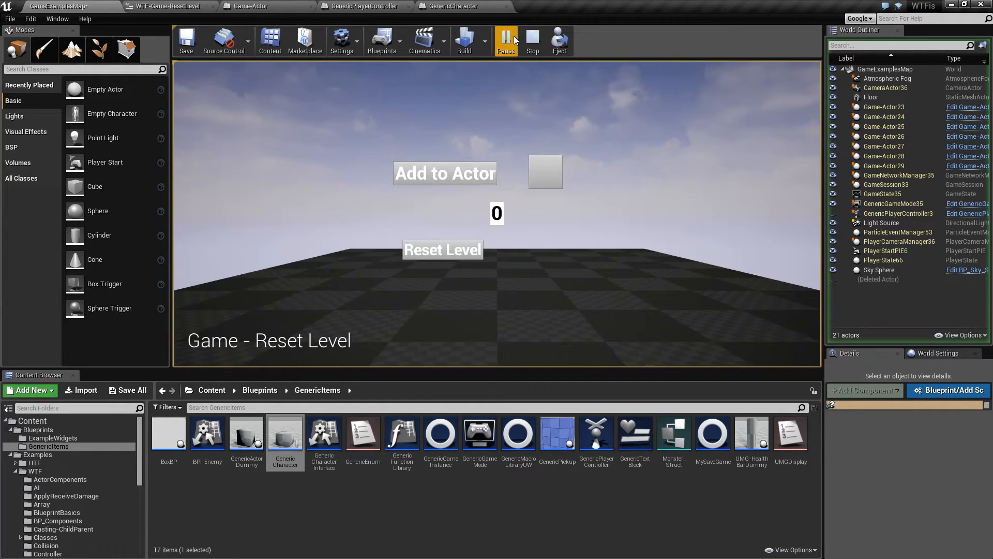
{"action": "left_click", "coordinate": [532, 41]}
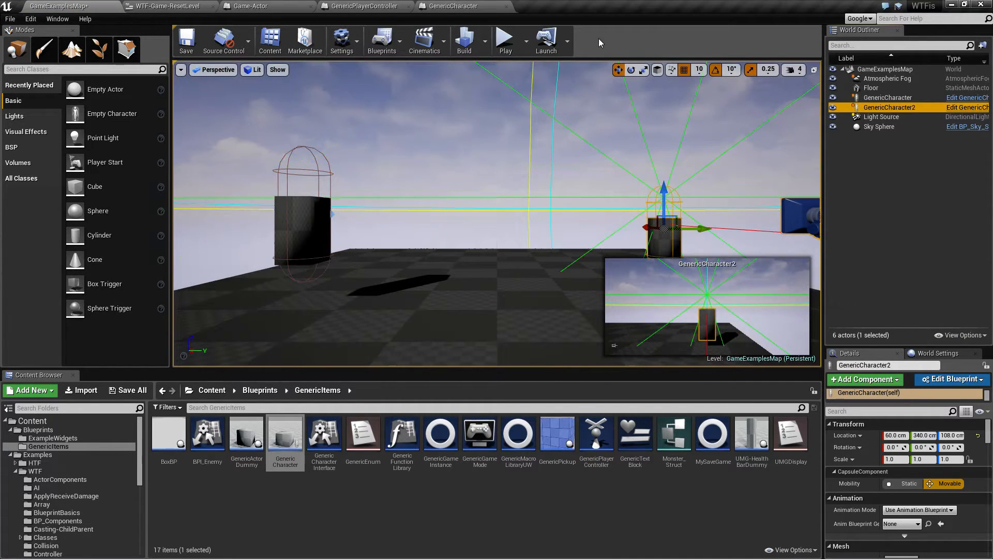
Play briefly with both characters, stop, and delete the second placed GenericCharacter.
{"action": "left_click", "coordinate": [505, 40]}
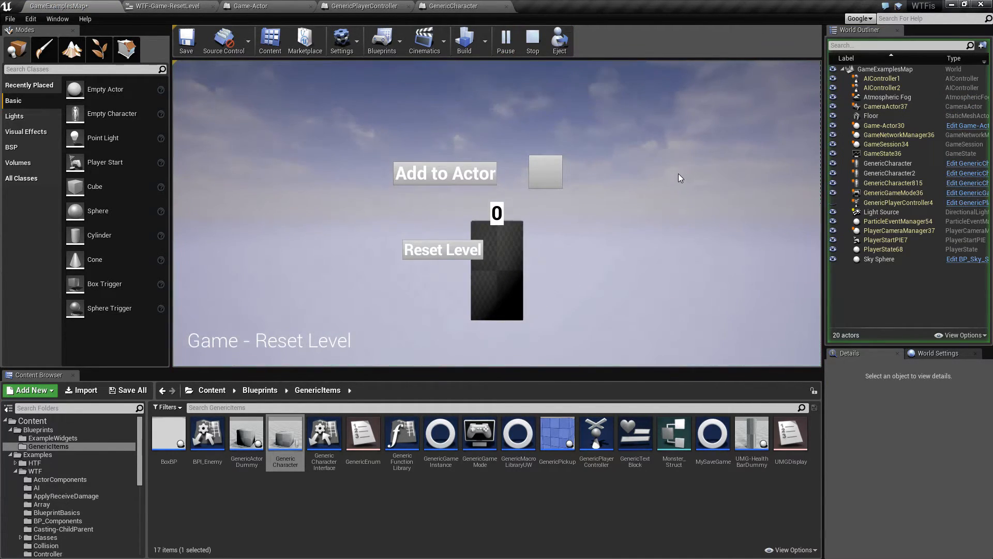
{"action": "left_click", "coordinate": [532, 39]}
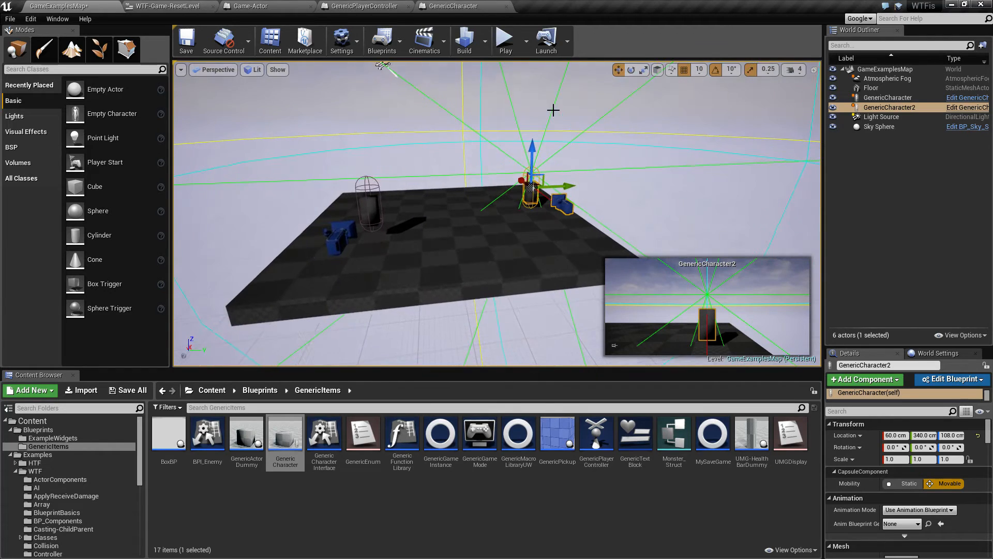
{"action": "key", "text": "delete"}
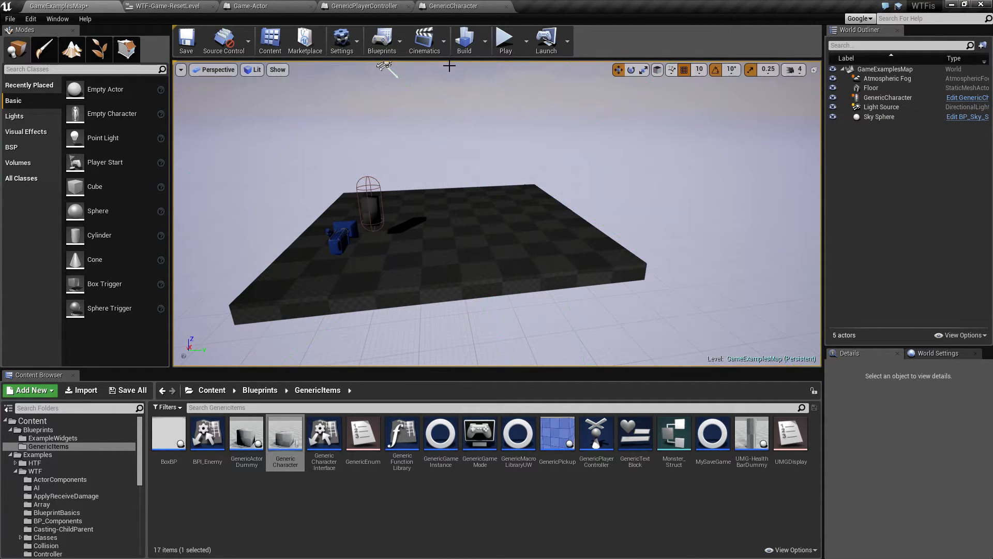
Restart play with the single remaining GenericCharacter in the level.
{"action": "left_click", "coordinate": [505, 40]}
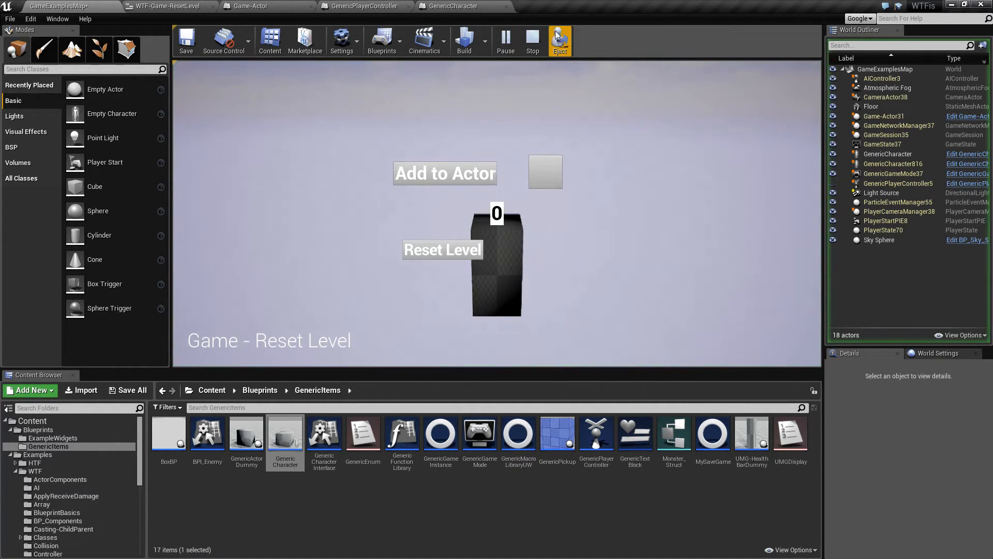
{"action": "left_click", "coordinate": [531, 41]}
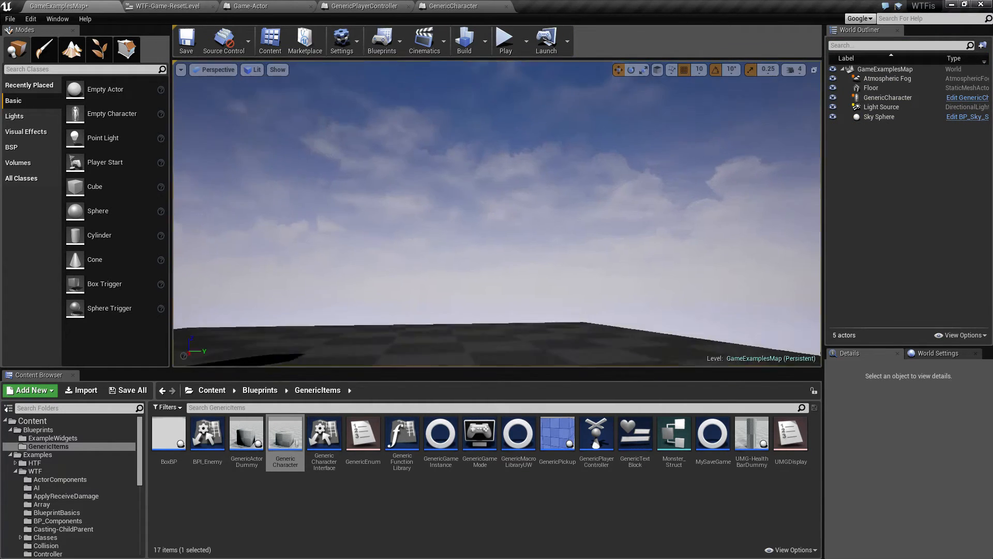
{"action": "left_click", "coordinate": [505, 39]}
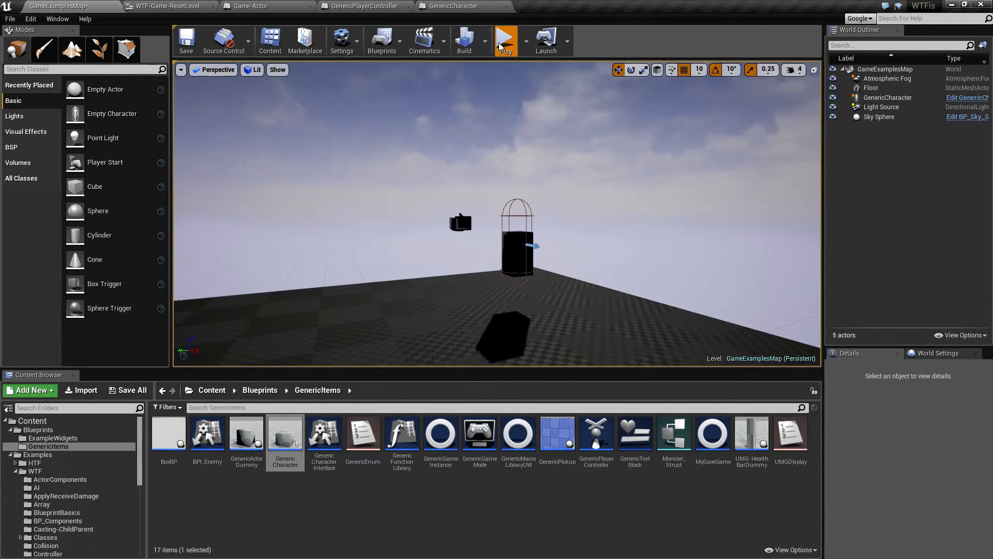
{"action": "left_click", "coordinate": [505, 40]}
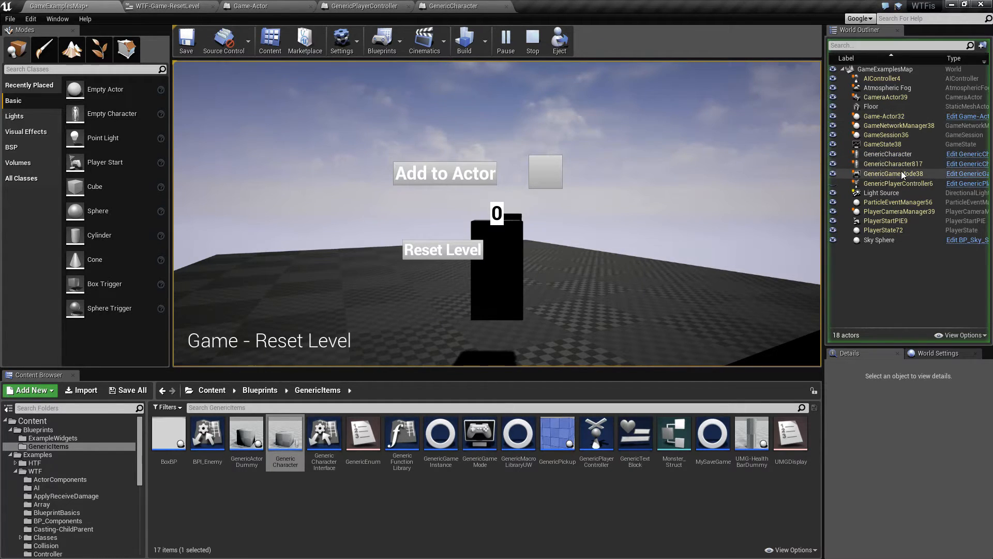
Compare the spawned GenericCharacter817 and the placed GenericCharacter in the World Outliner.
{"action": "left_click", "coordinate": [888, 163]}
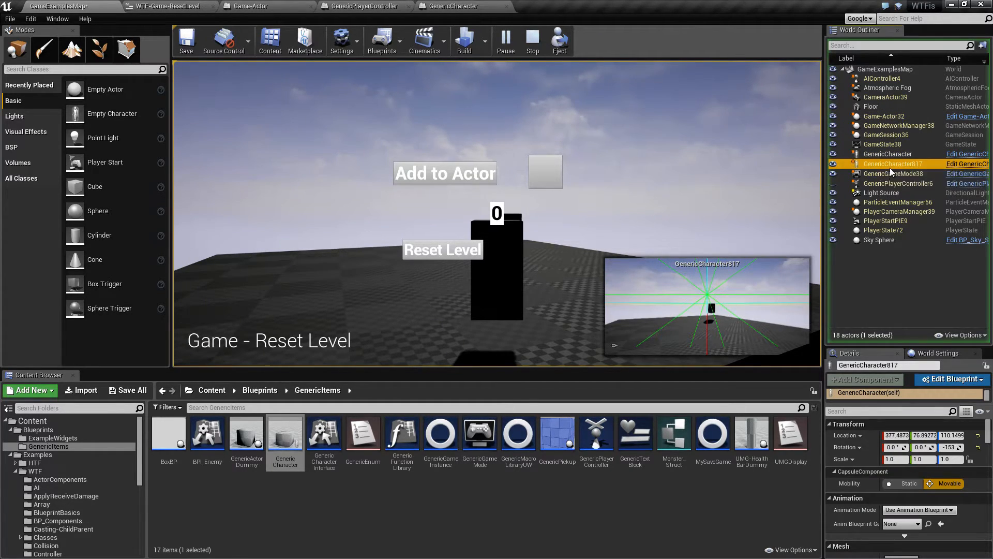
{"action": "left_click", "coordinate": [888, 154]}
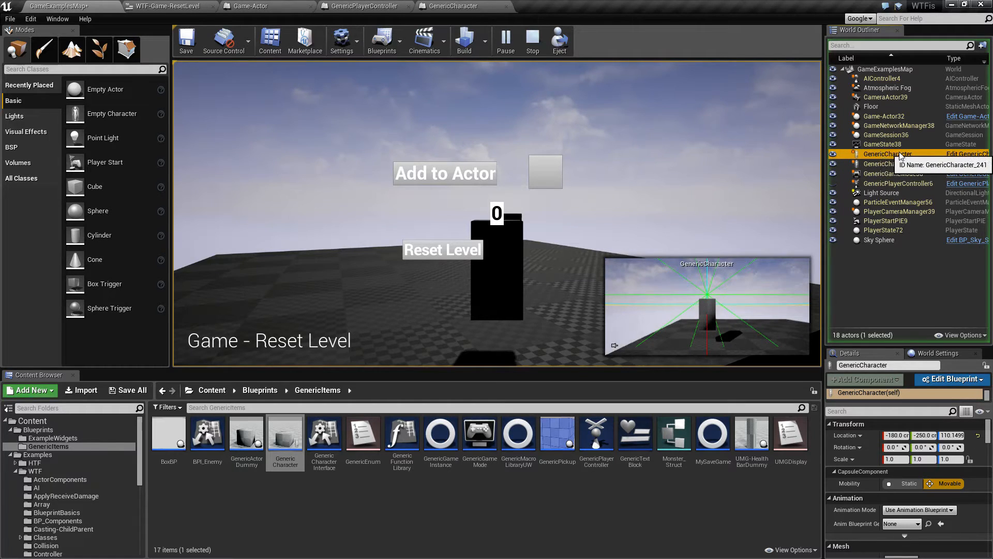
{"action": "left_click", "coordinate": [893, 164]}
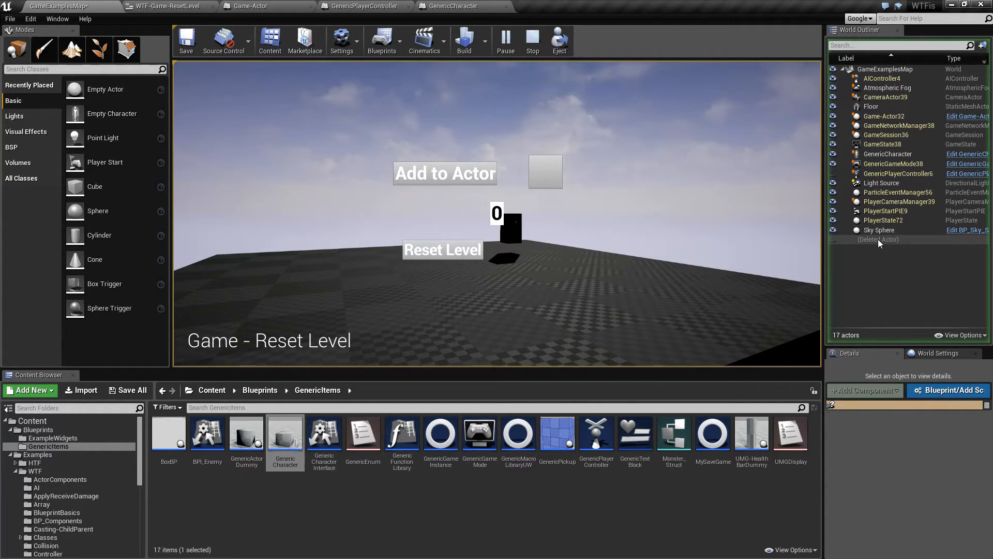
{"action": "left_click", "coordinate": [888, 153]}
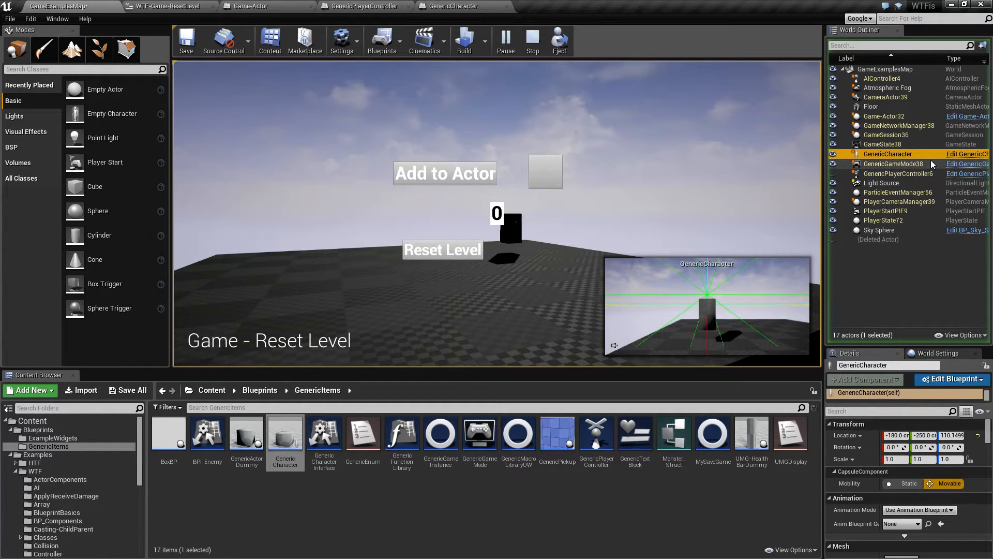
Reset the level so the spawned character vanishes, then view GenericCharacter's OnReset graph.
{"action": "left_click", "coordinate": [442, 249]}
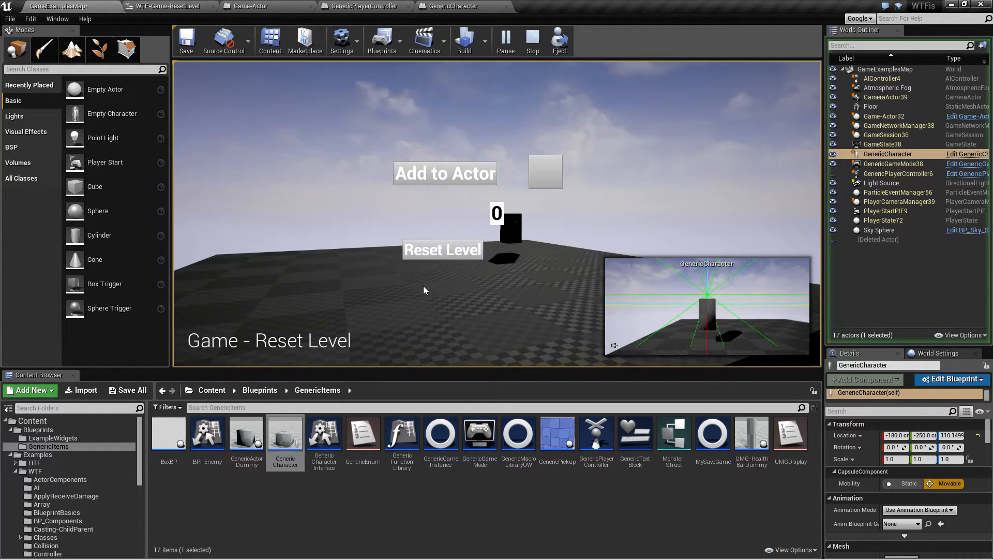
{"action": "left_click", "coordinate": [442, 250]}
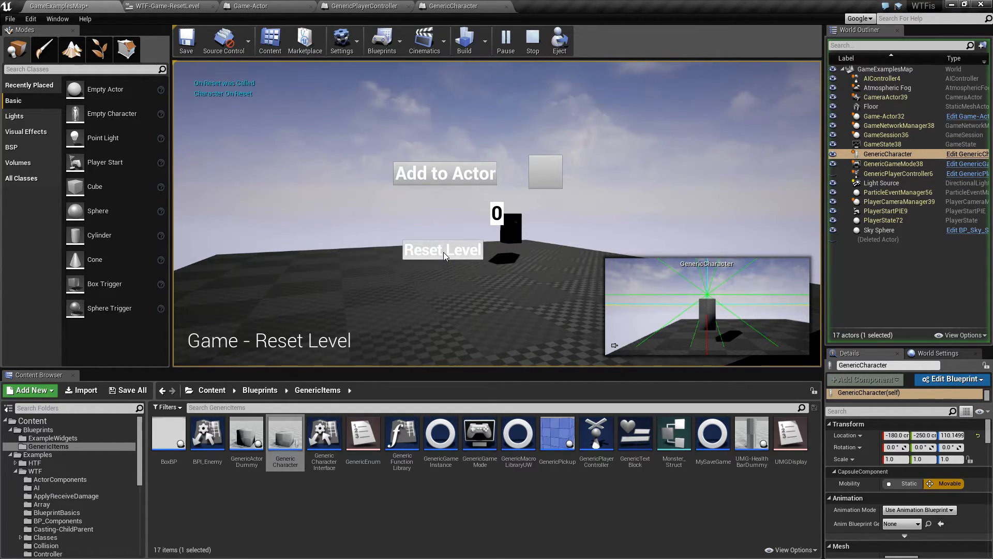
{"action": "left_click", "coordinate": [442, 249]}
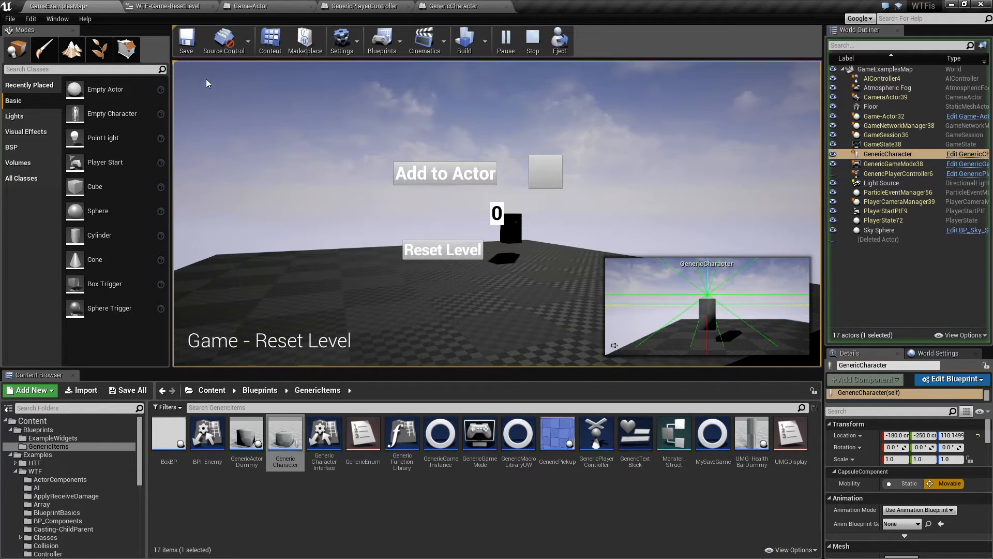
{"action": "left_click", "coordinate": [442, 250]}
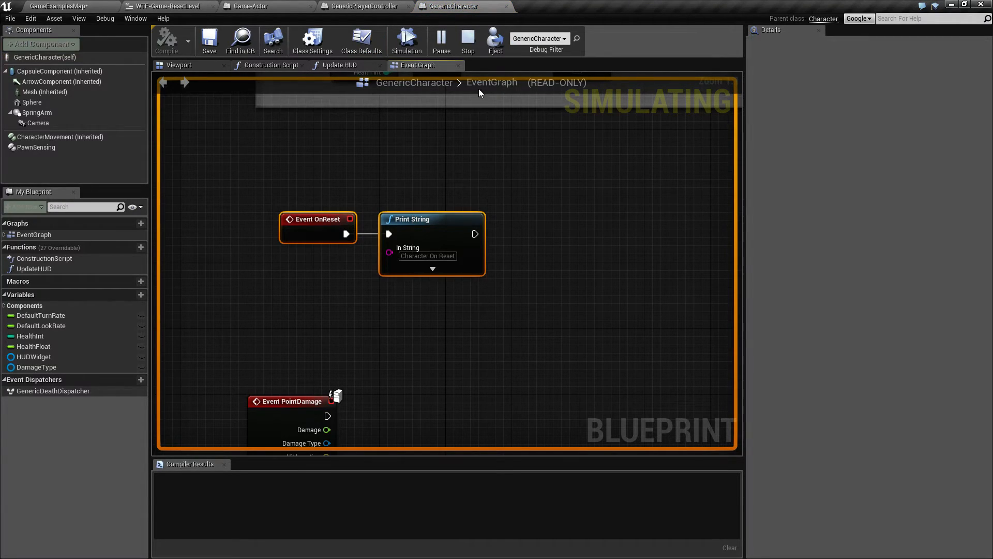
Stop the simulation, glance at the widget's Reset Level graph, and return to Game-Actor's OnReset graph.
{"action": "left_click", "coordinate": [467, 39]}
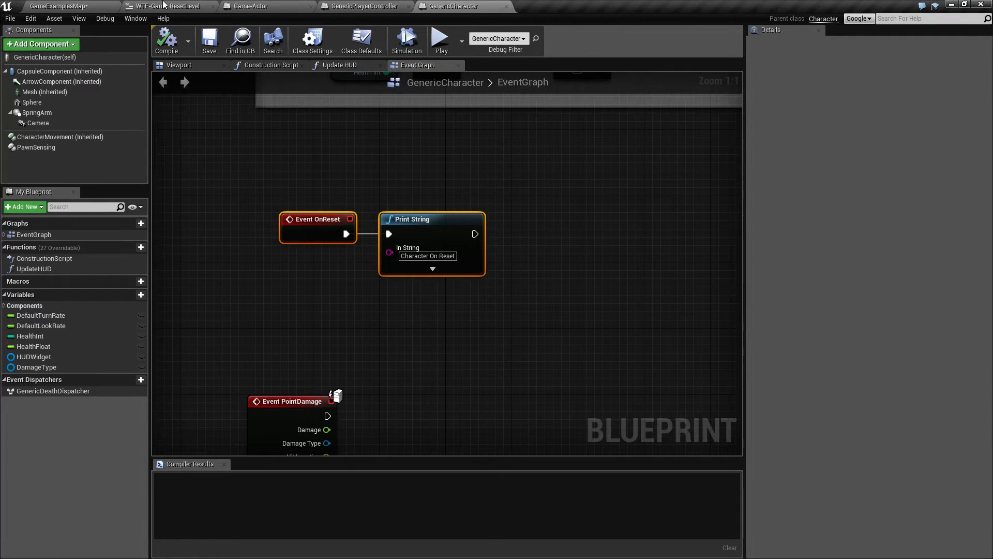
{"action": "left_click", "coordinate": [171, 7]}
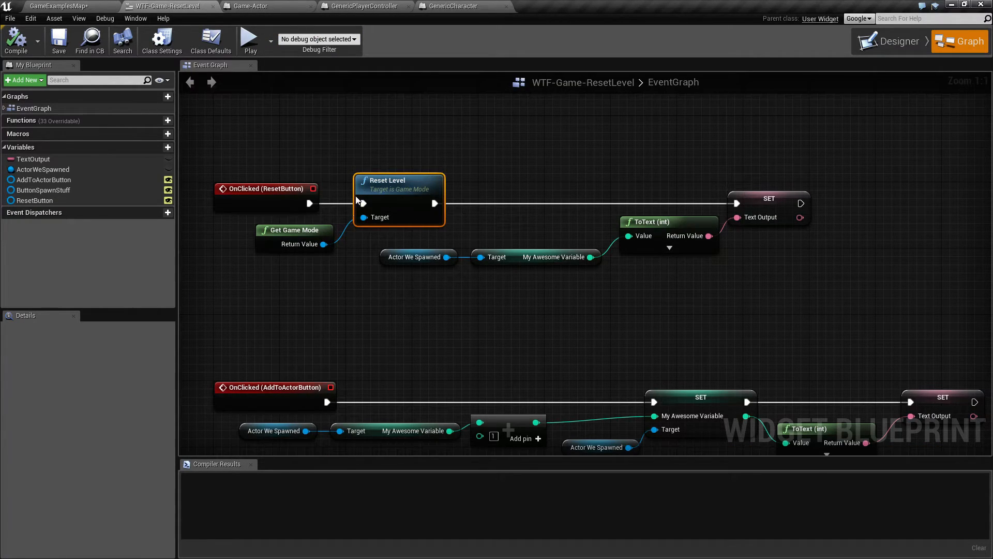
{"action": "left_click", "coordinate": [253, 6]}
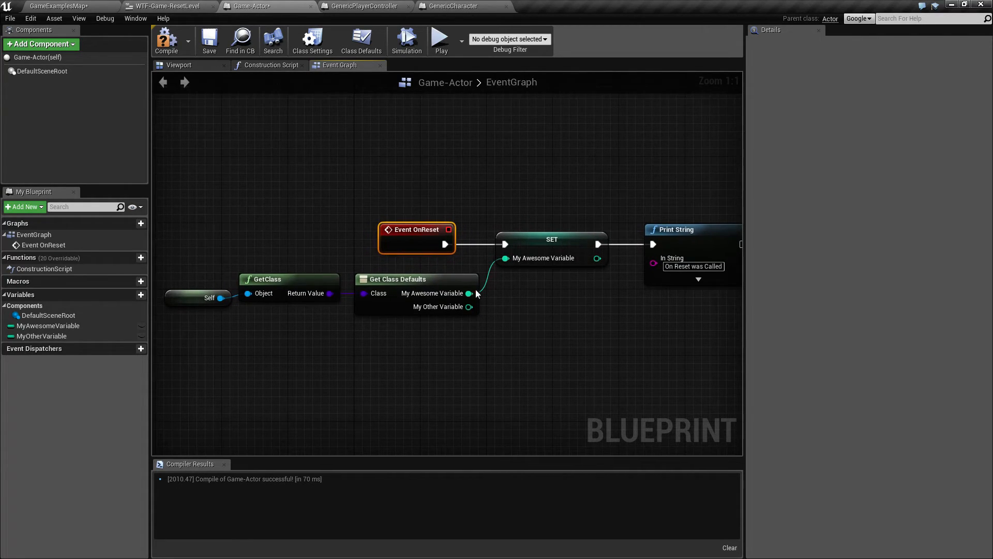
{"action": "left_click", "coordinate": [209, 298]}
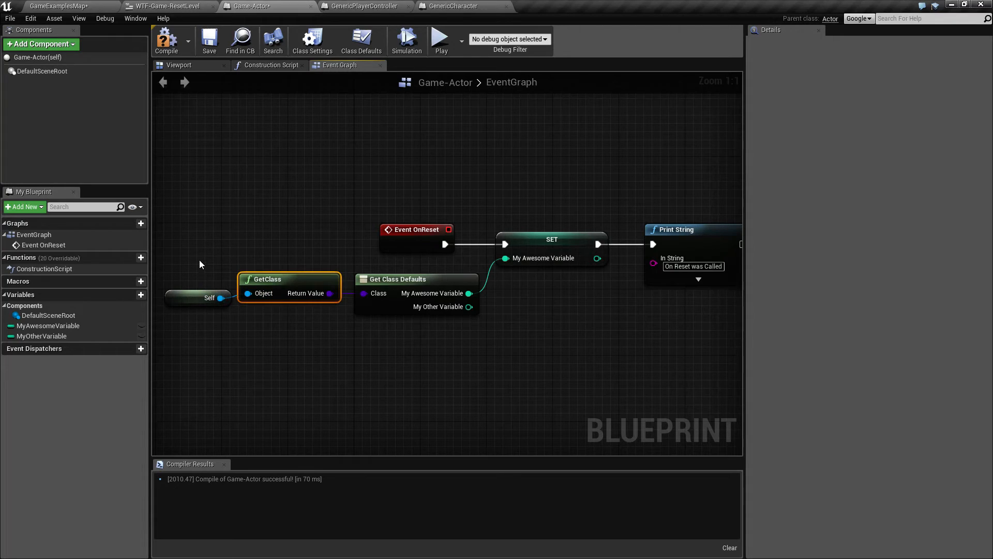
{"action": "left_click", "coordinate": [193, 267]}
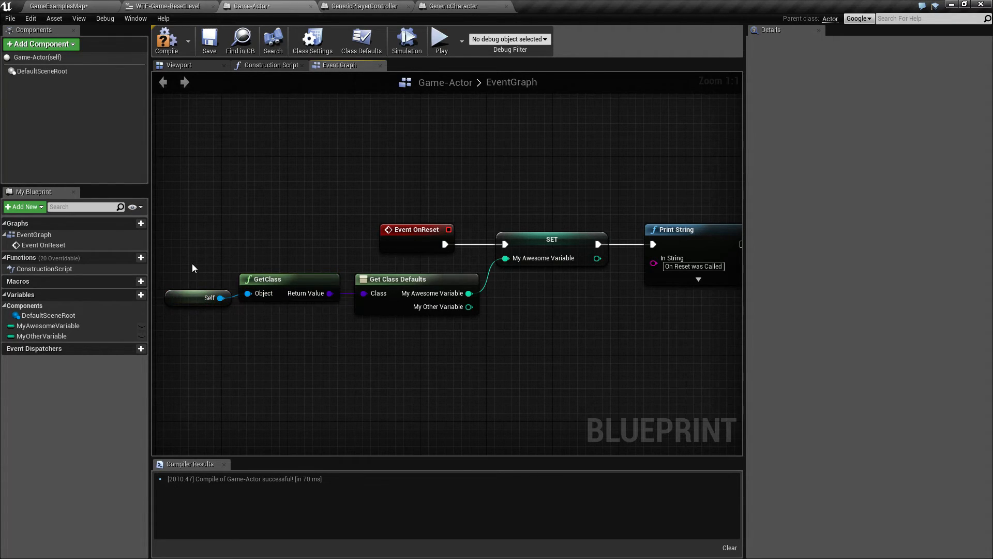
{"action": "left_click", "coordinate": [197, 298]}
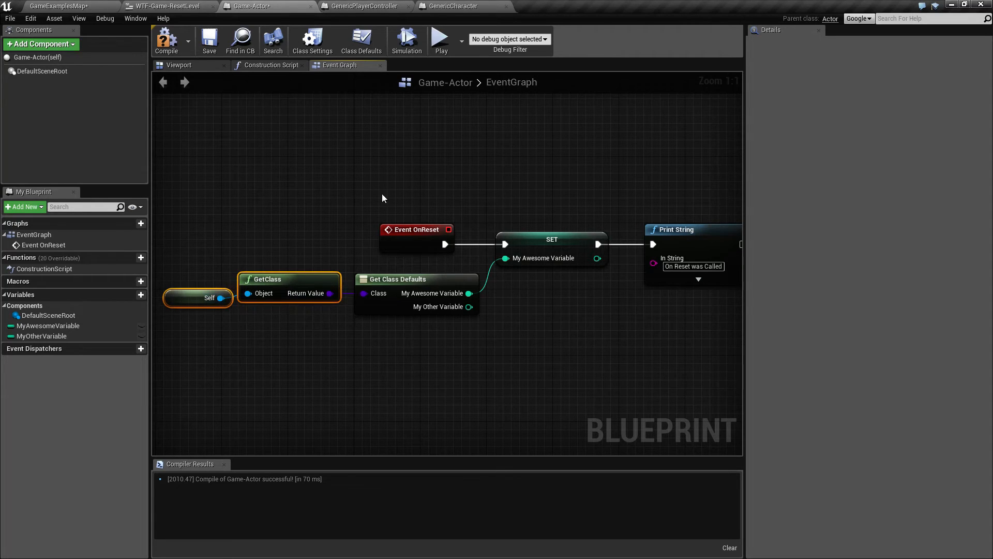
{"action": "mouse_move", "coordinate": [366, 213]}
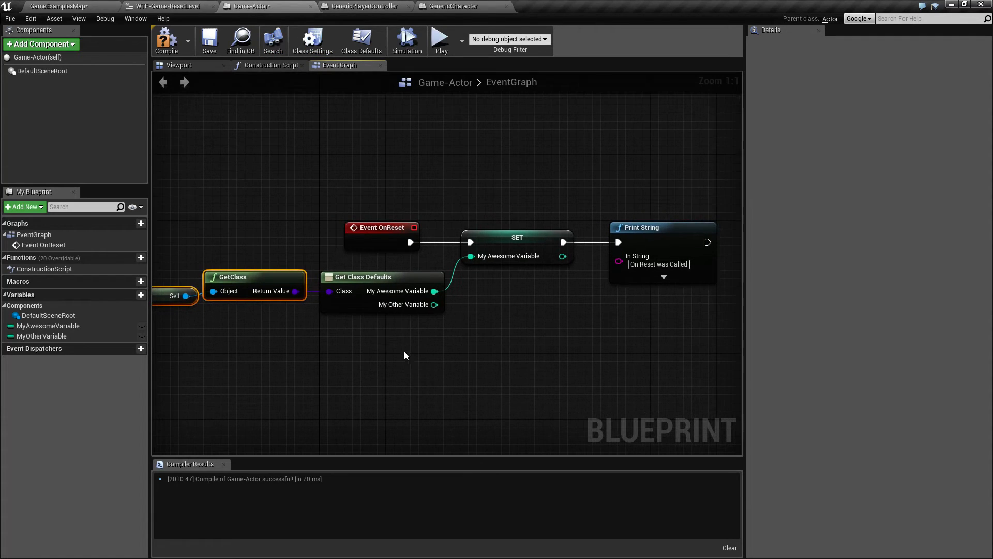
{"action": "left_click", "coordinate": [363, 277]}
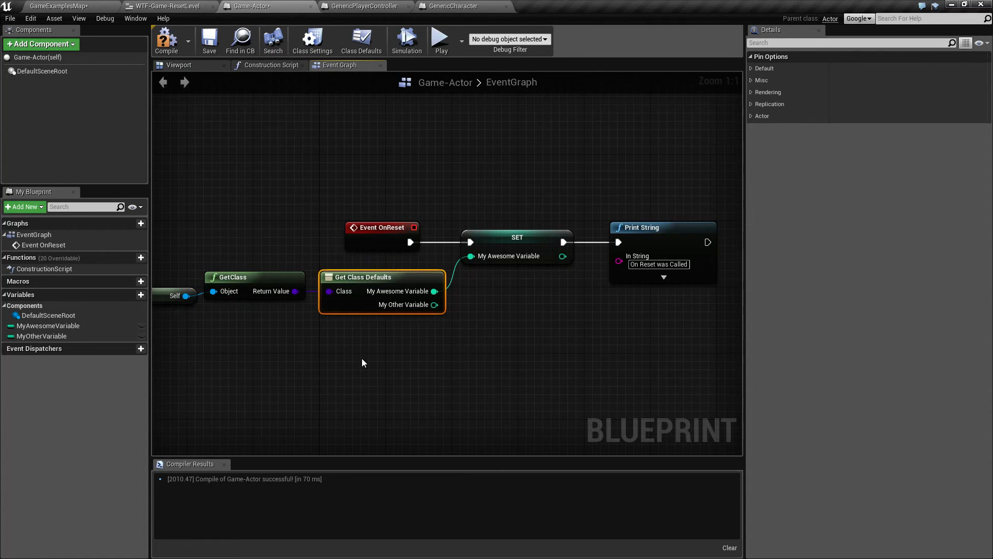
{"action": "left_click", "coordinate": [48, 326]}
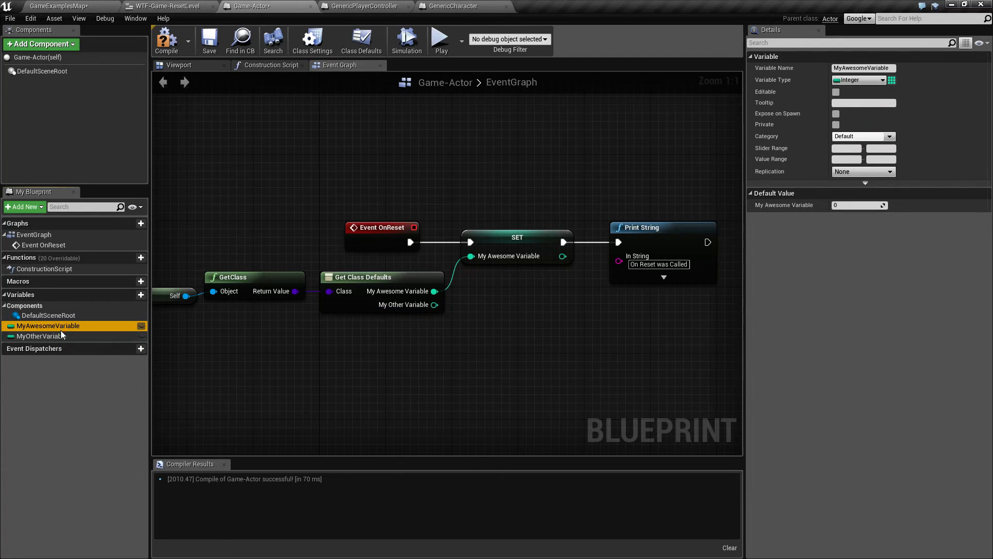
{"action": "left_click", "coordinate": [43, 335]}
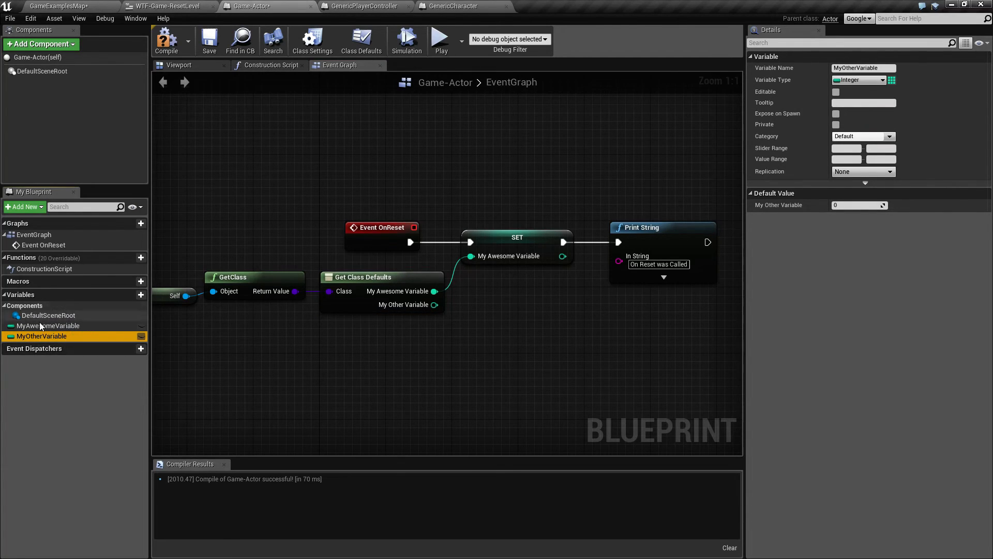
{"action": "left_click", "coordinate": [141, 295]}
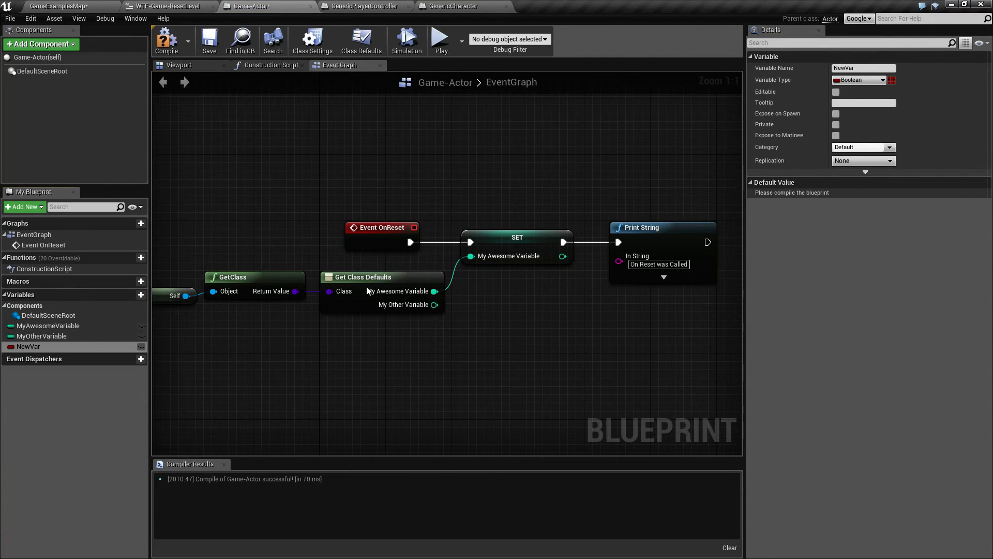
Refresh the Get Class Defaults node so it outputs the new Boolean NewVar, and recompile.
{"action": "right_click", "coordinate": [363, 277]}
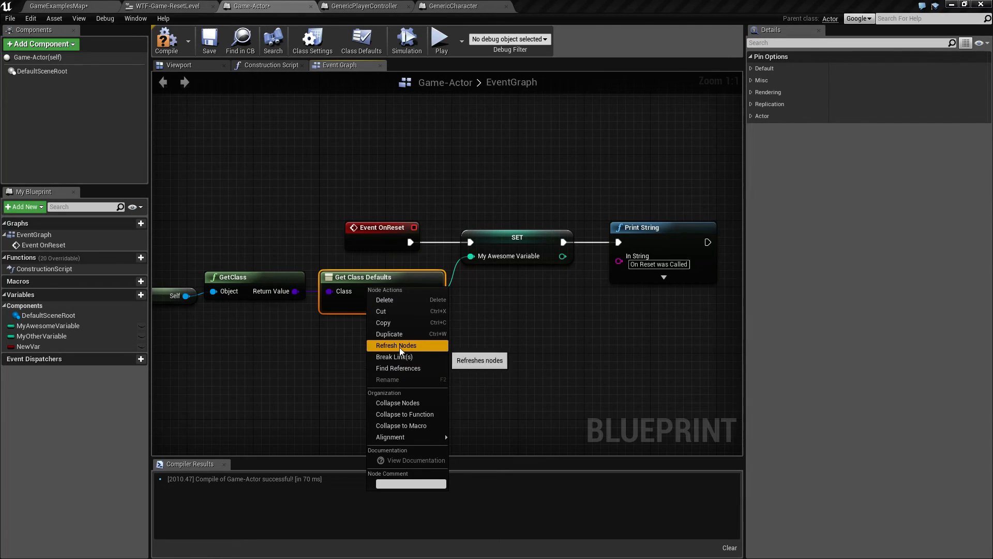
{"action": "left_click", "coordinate": [397, 345]}
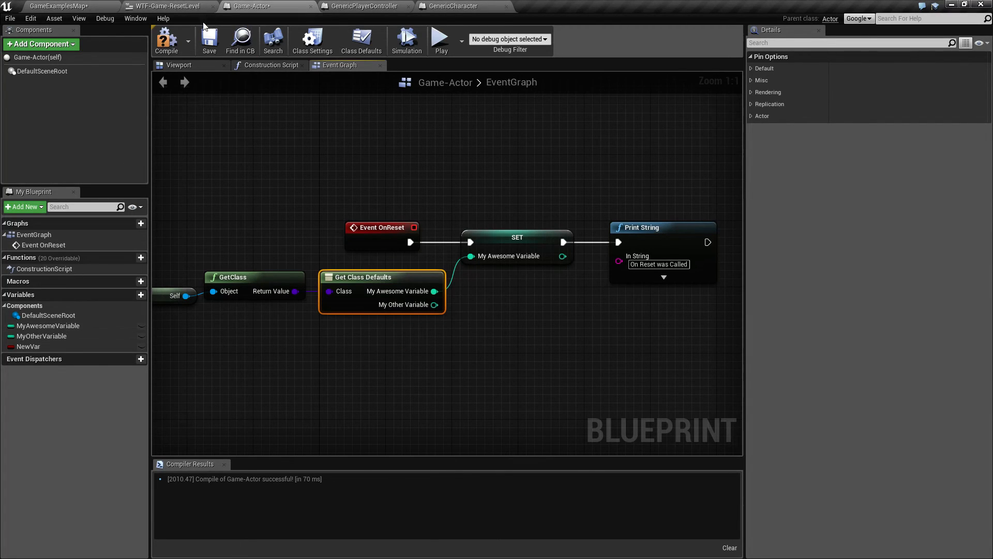
{"action": "right_click", "coordinate": [380, 298]}
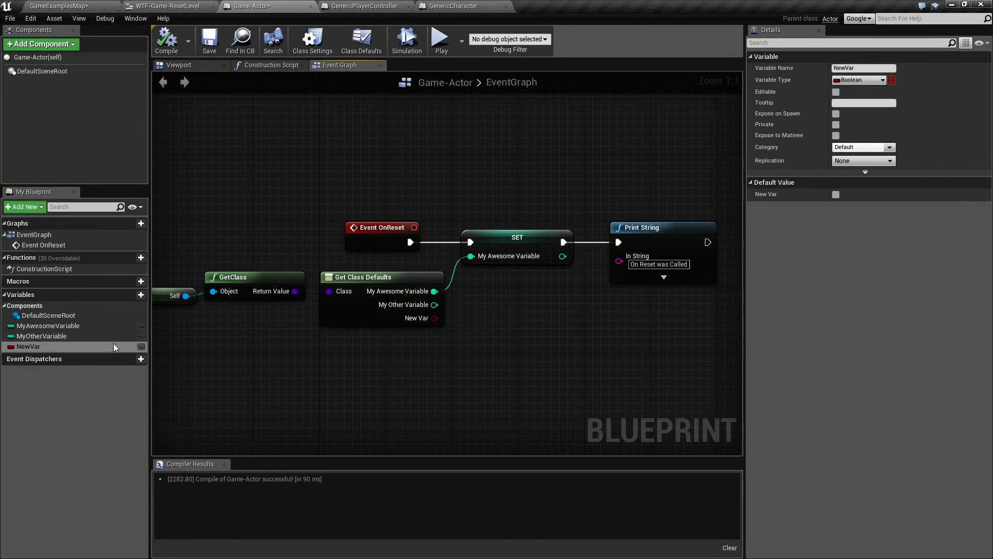
{"action": "left_click", "coordinate": [49, 325]}
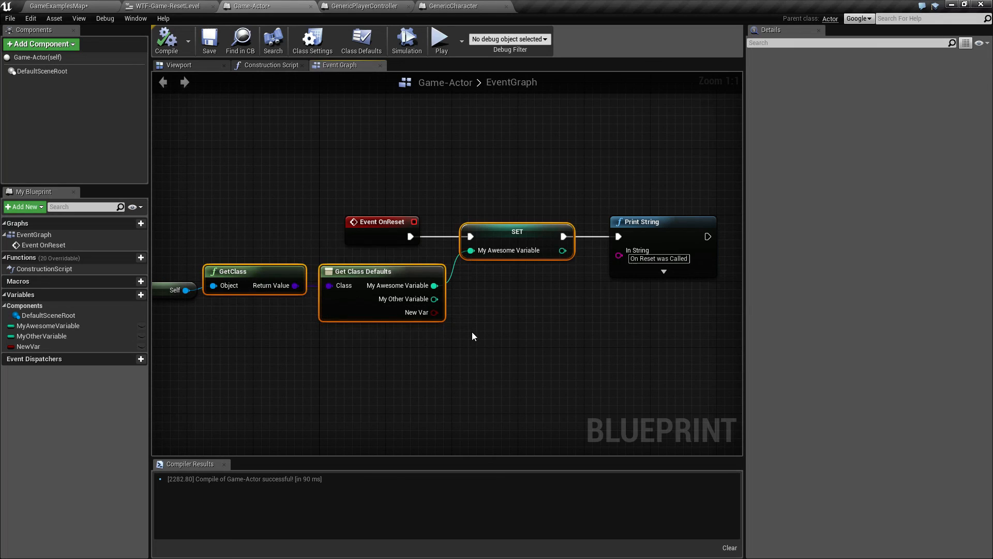
Deselect the nodes and return to the WTF-Game-ResetLevel widget graph.
{"action": "left_click", "coordinate": [472, 336]}
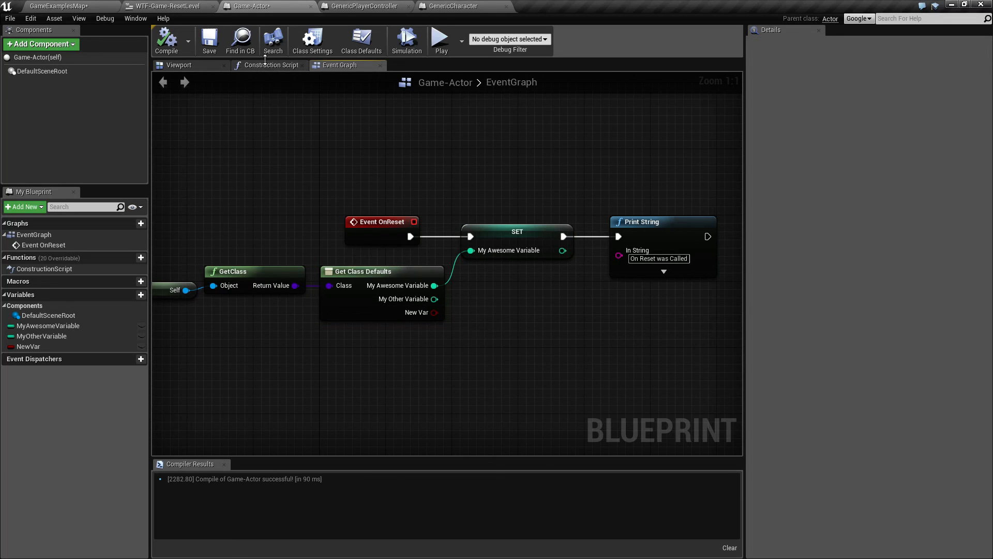
{"action": "left_click", "coordinate": [169, 7]}
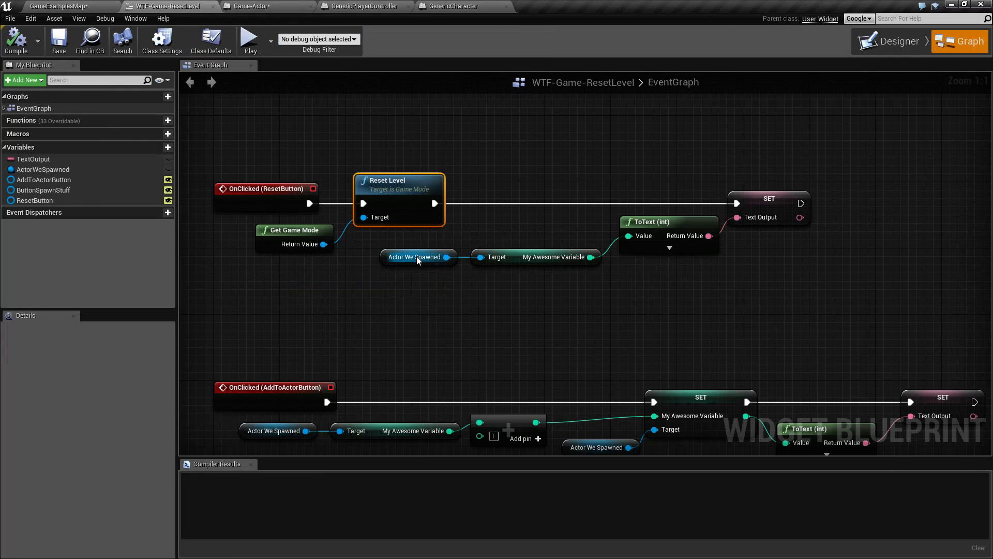
{"action": "mouse_move", "coordinate": [417, 260]}
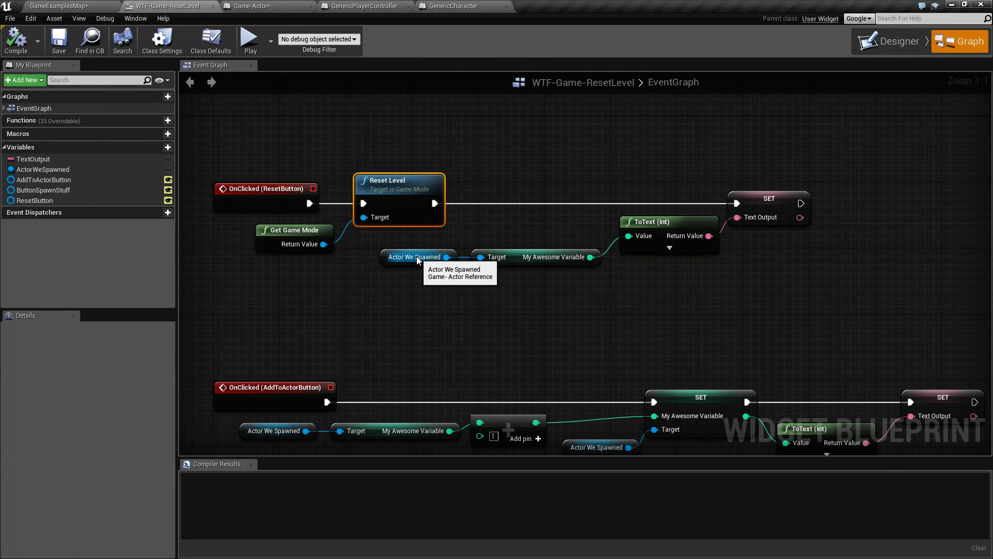